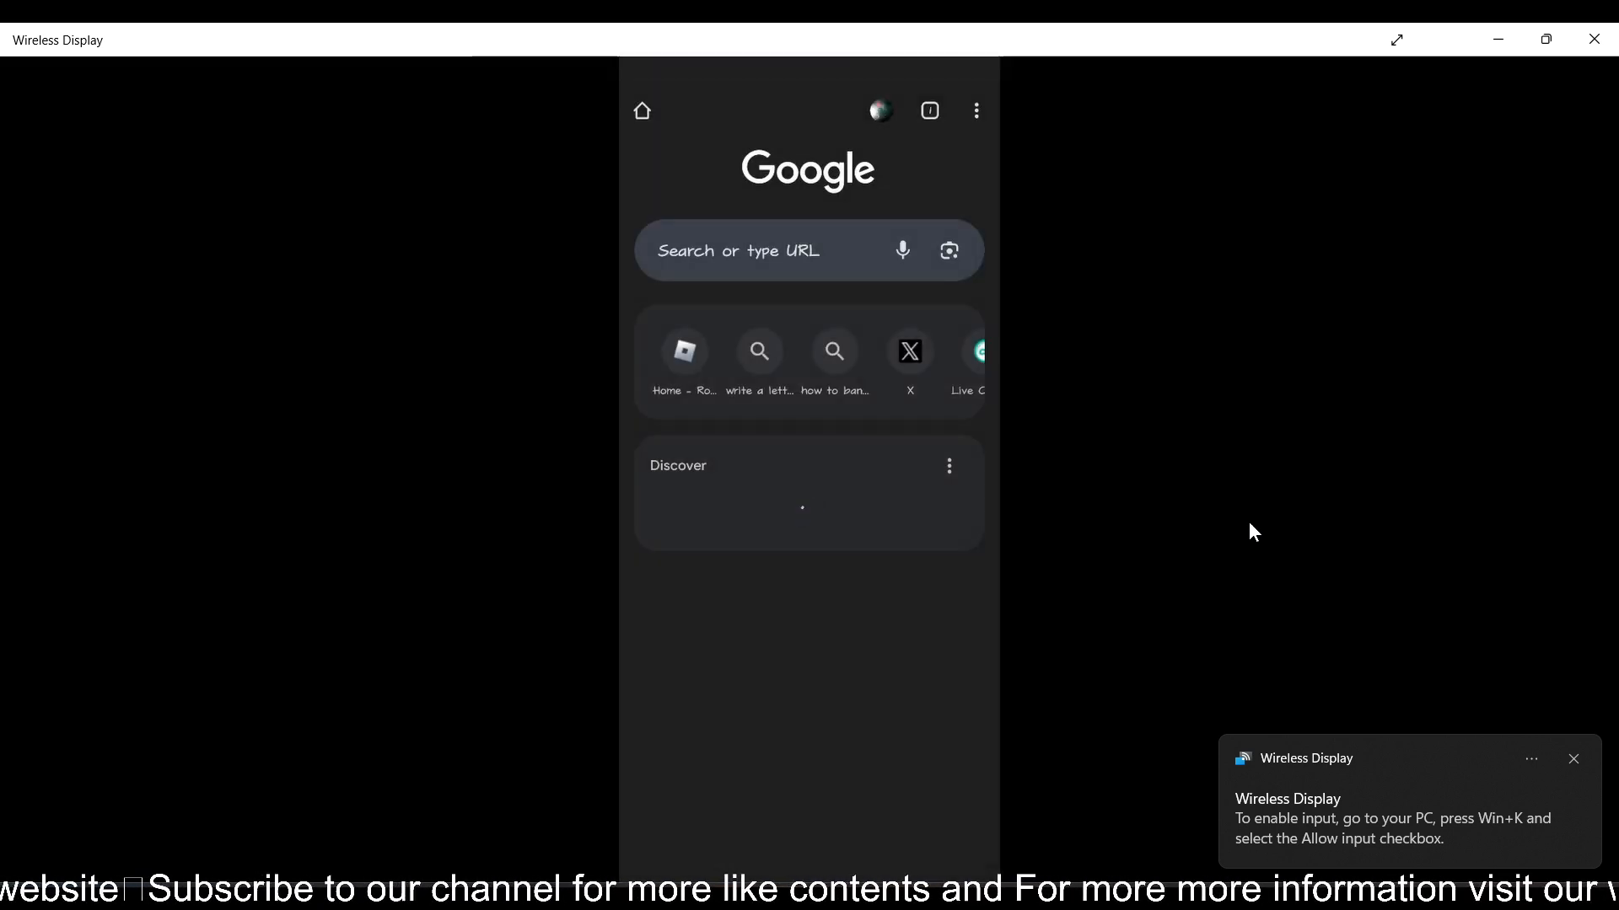
Load roblox.com/home in Chrome from the address bar suggestion
{"action": "left_click", "coordinate": [806, 251]}
{"action": "type", "text": "roblox"}
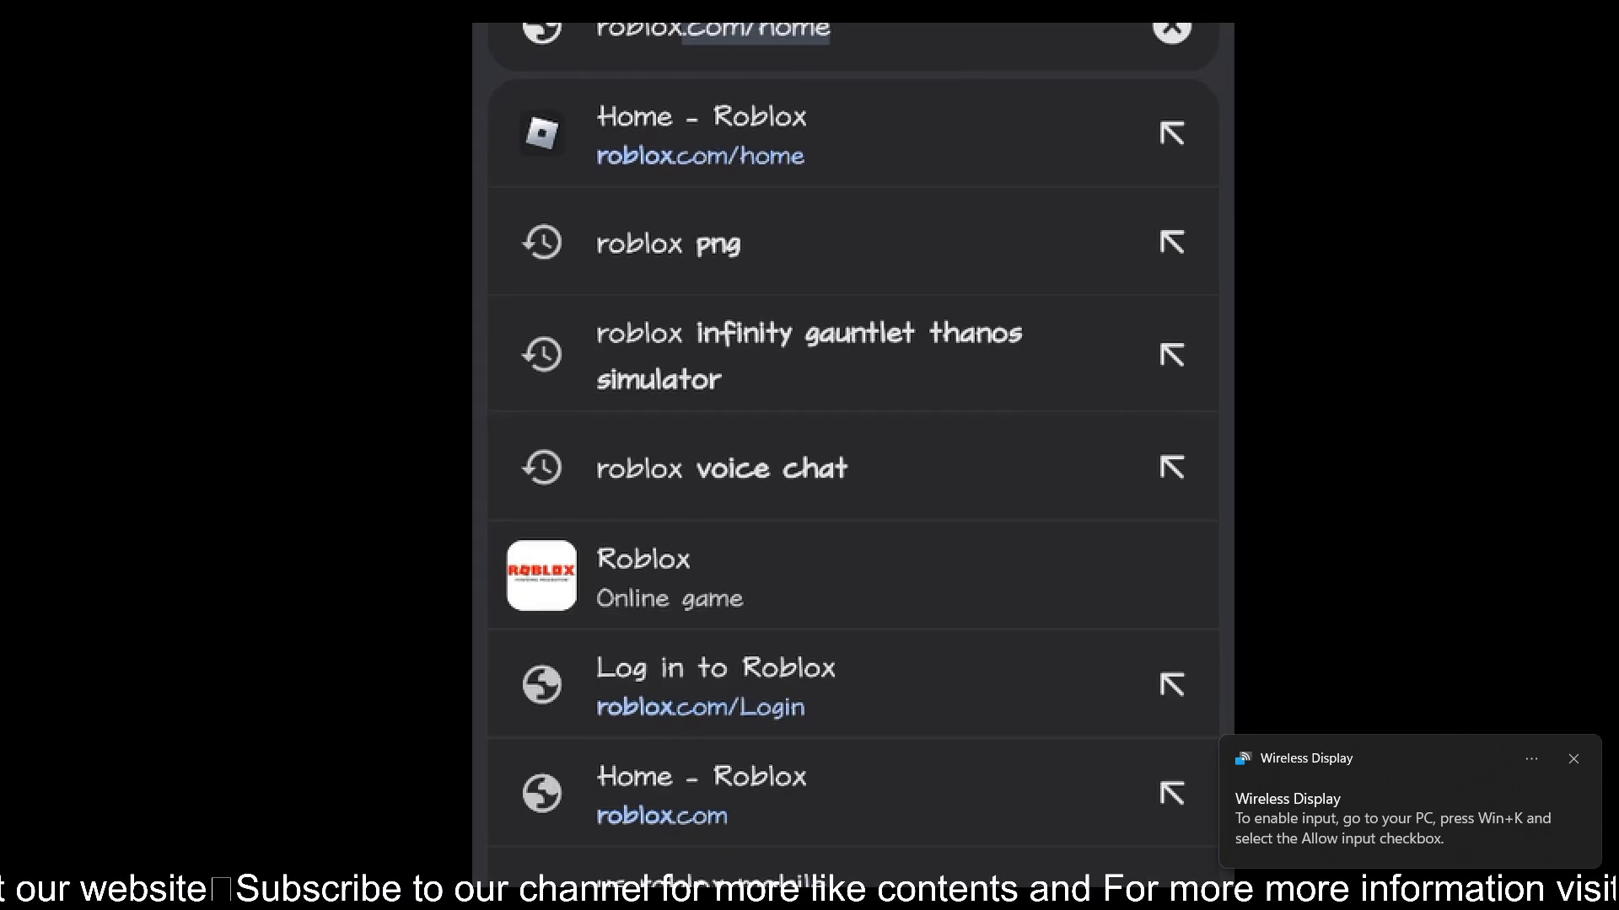
{"action": "left_click", "coordinate": [700, 135]}
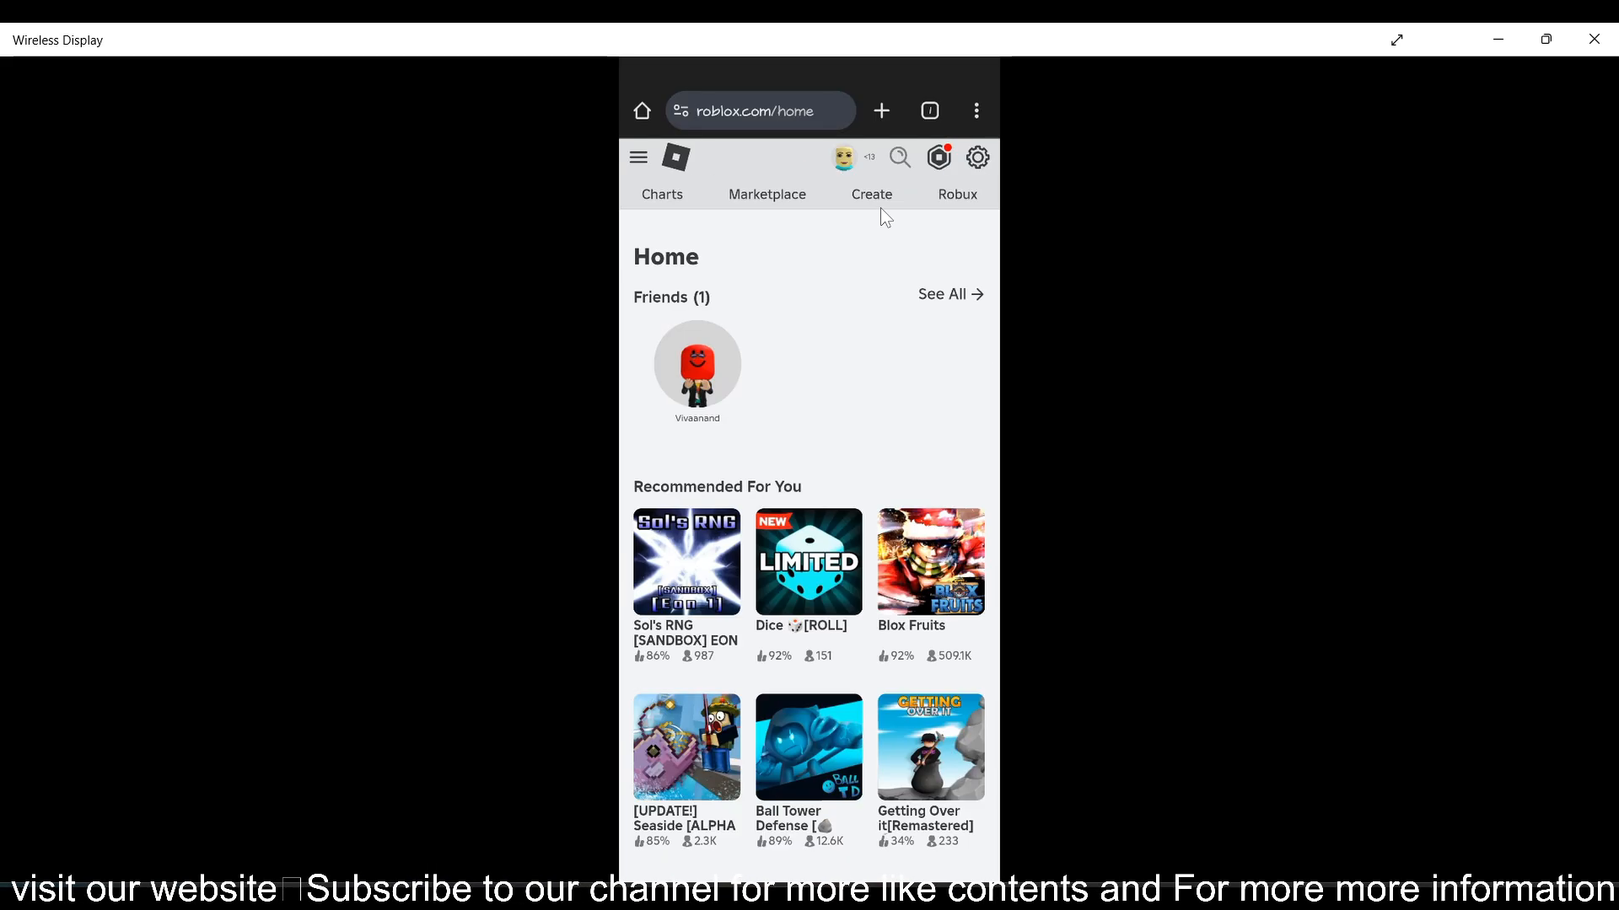
Go to Create and reach the Creations dashboard listing carrymind1's Place
{"action": "left_click", "coordinate": [870, 193]}
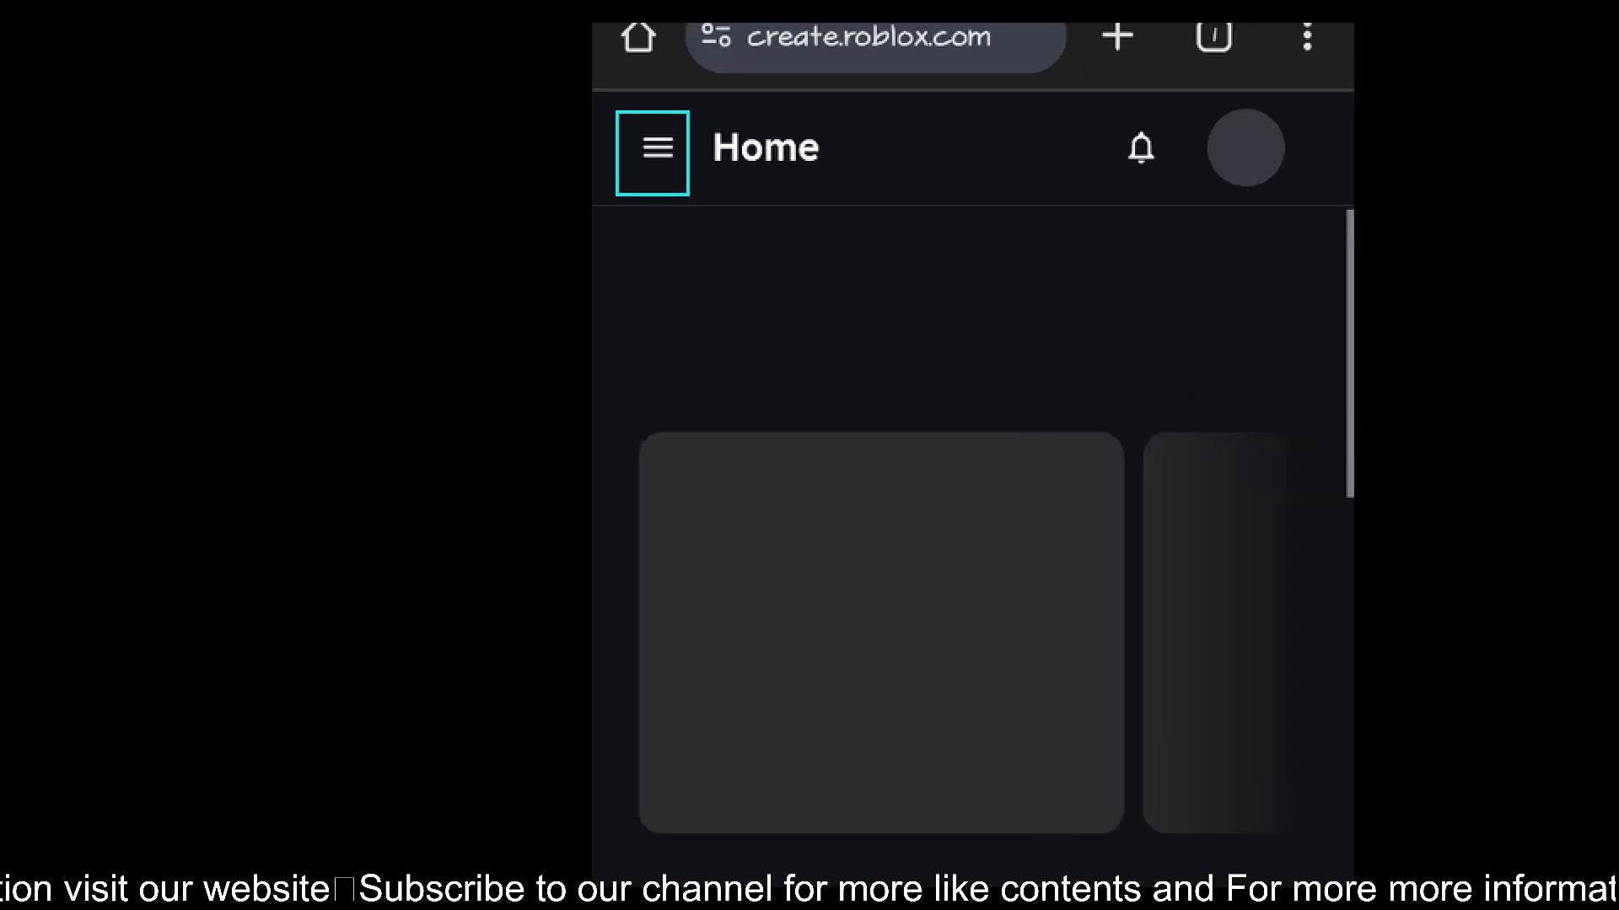
{"action": "left_click", "coordinate": [651, 169]}
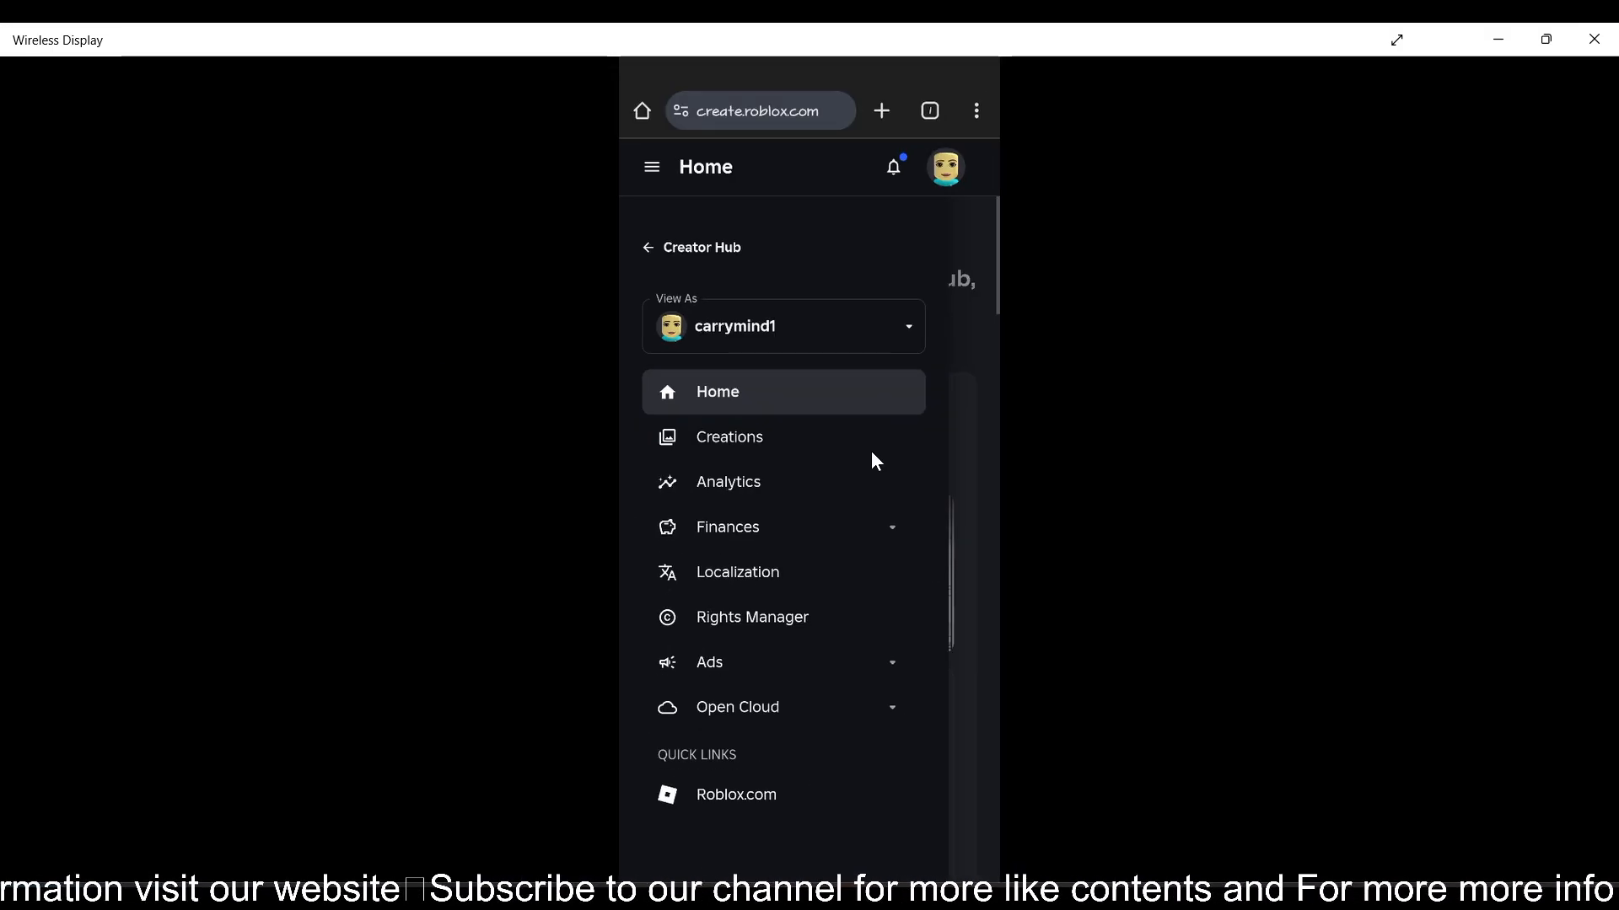
{"action": "left_click", "coordinate": [717, 392]}
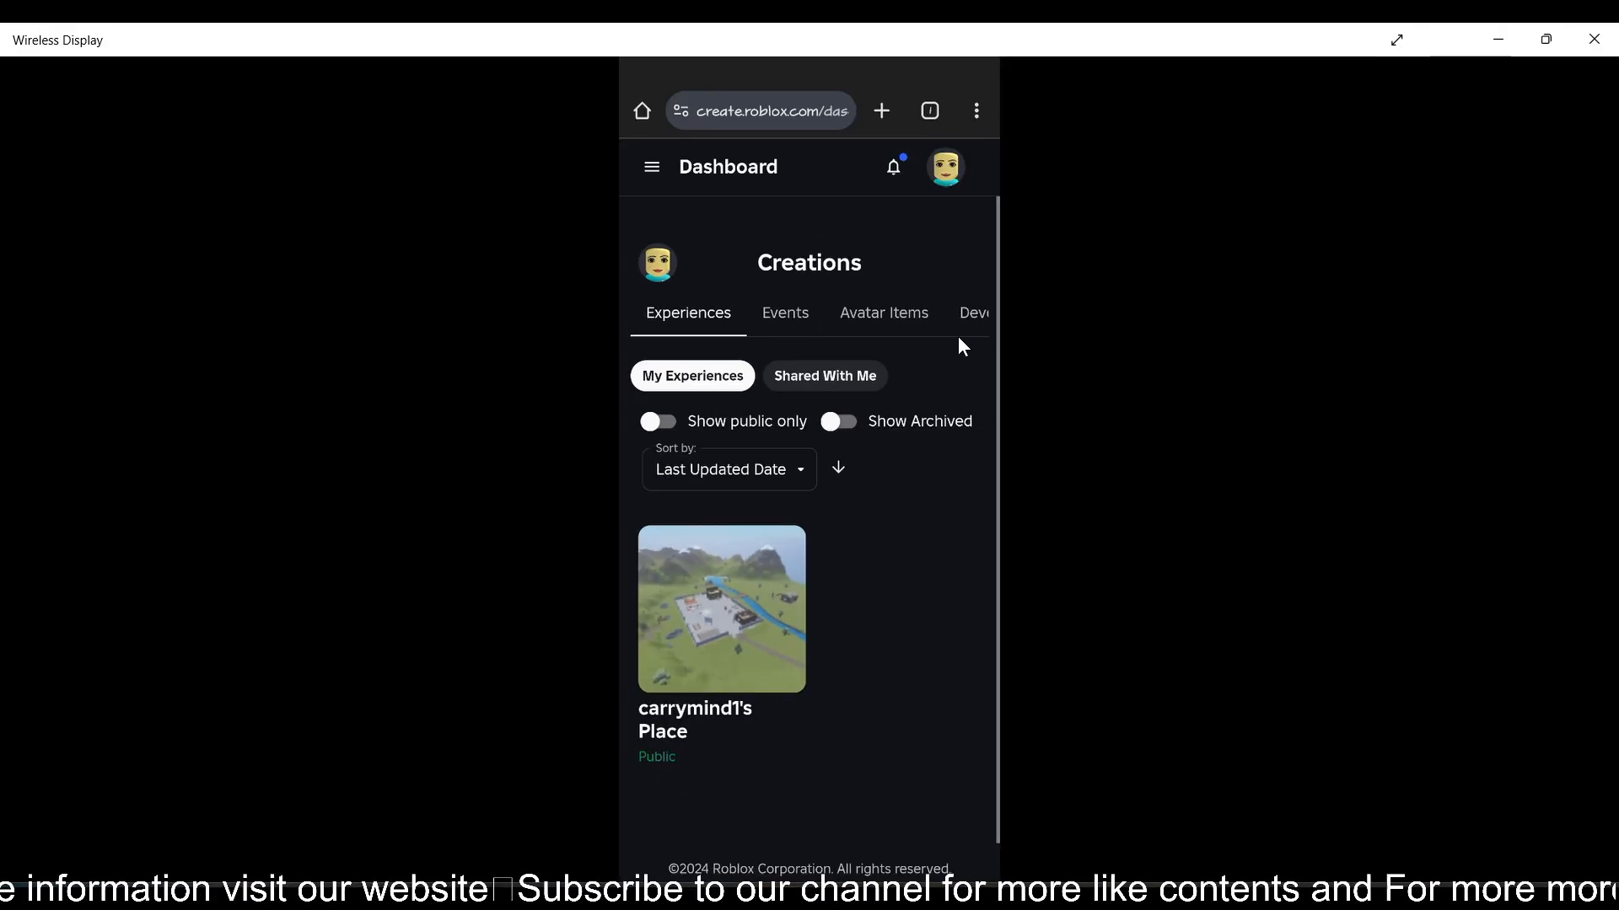
Under Avatar Items > Classics, start an Upload Asset form with T-Shirt as type
{"action": "left_click", "coordinate": [882, 313]}
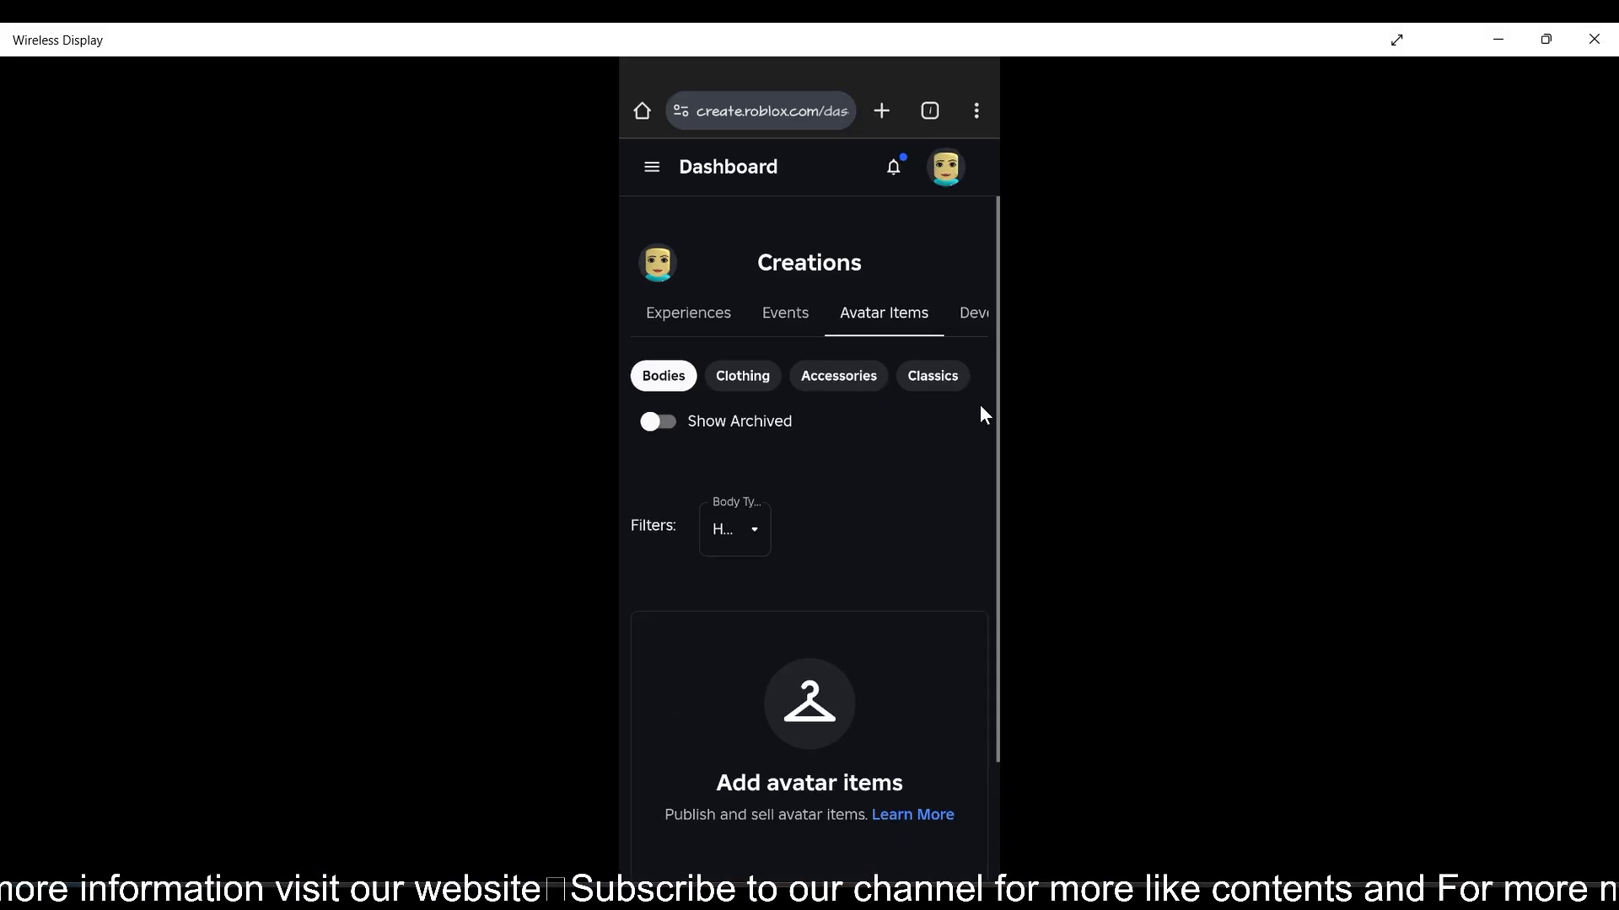
{"action": "left_click", "coordinate": [931, 376]}
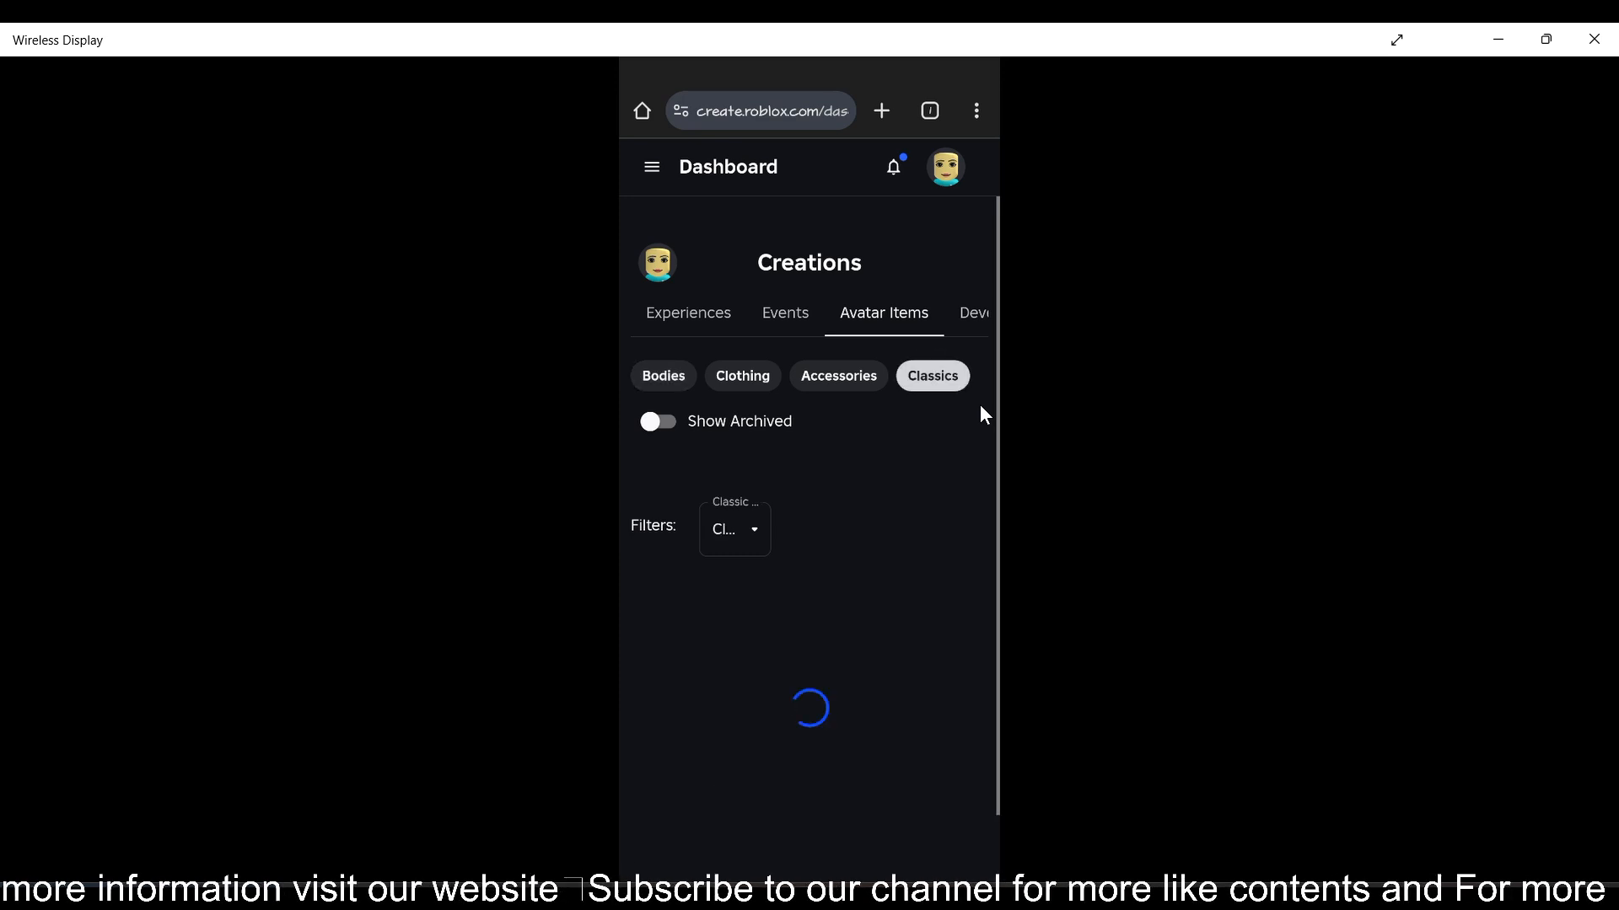
{"action": "scroll", "scroll_direction": "down", "scroll_amount": 3}
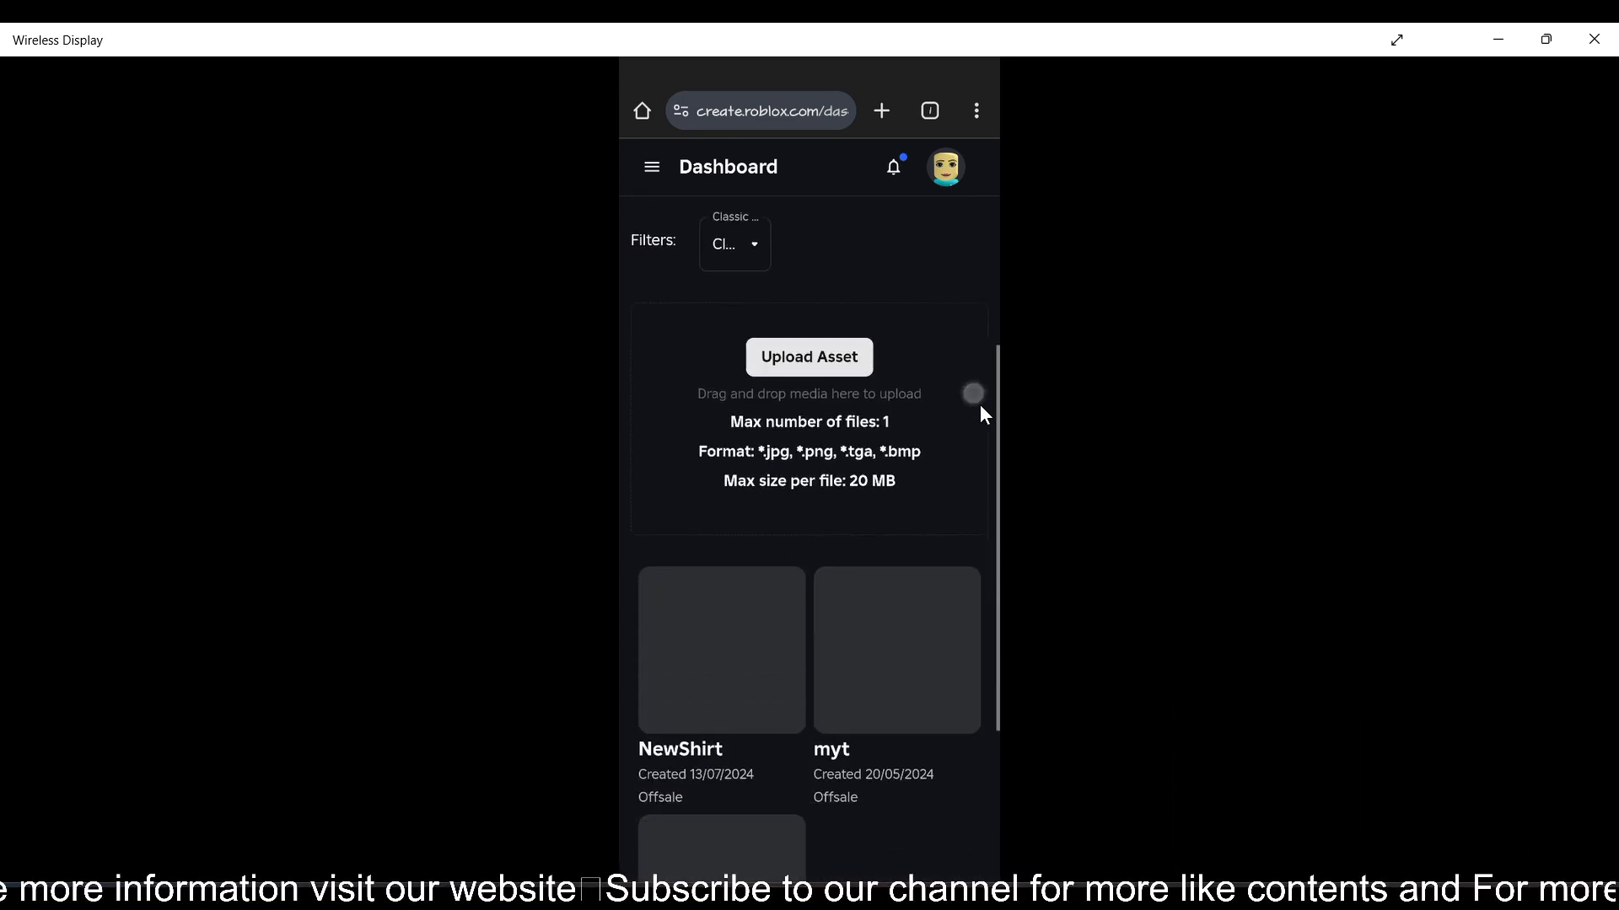
{"action": "scroll", "scroll_direction": "up", "scroll_amount": 3}
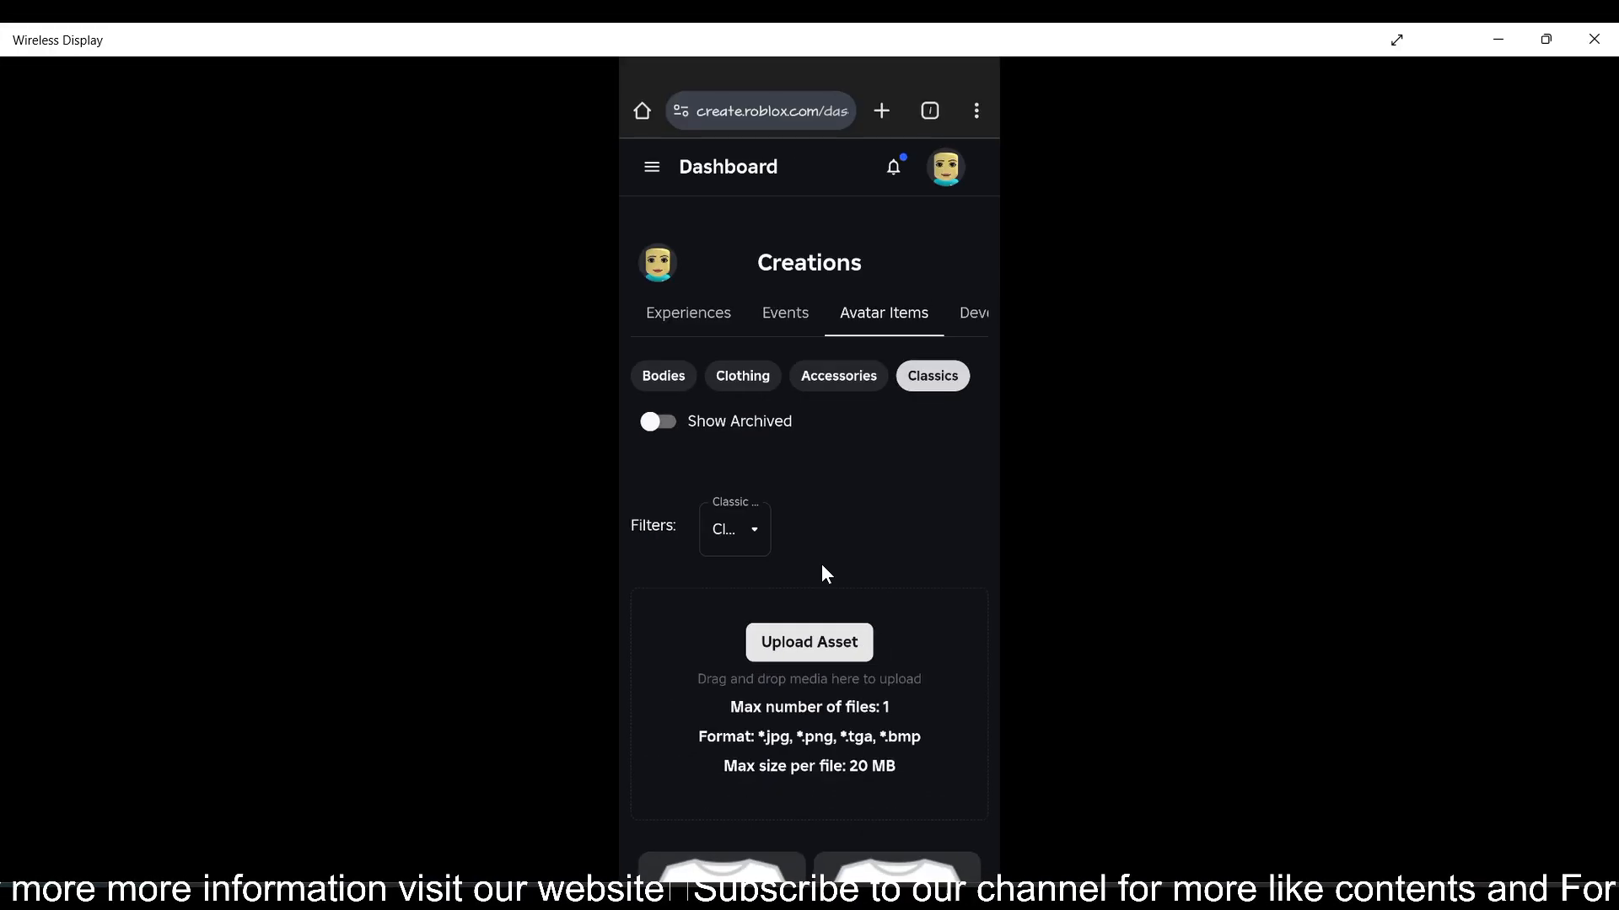
{"action": "left_click", "coordinate": [733, 528]}
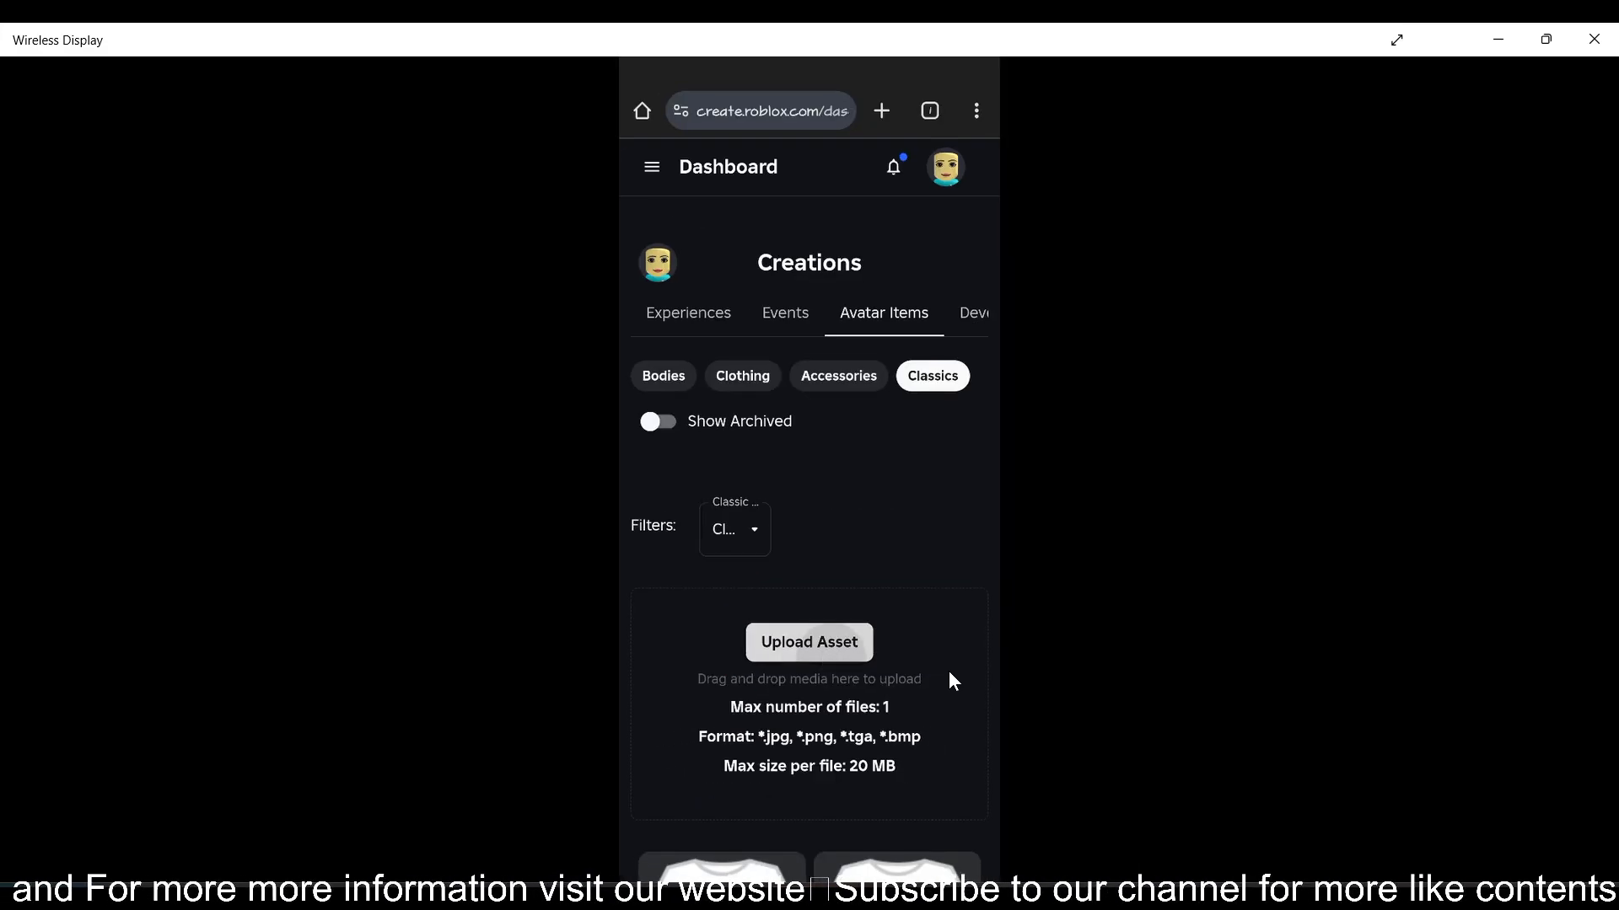
{"action": "left_click", "coordinate": [808, 640]}
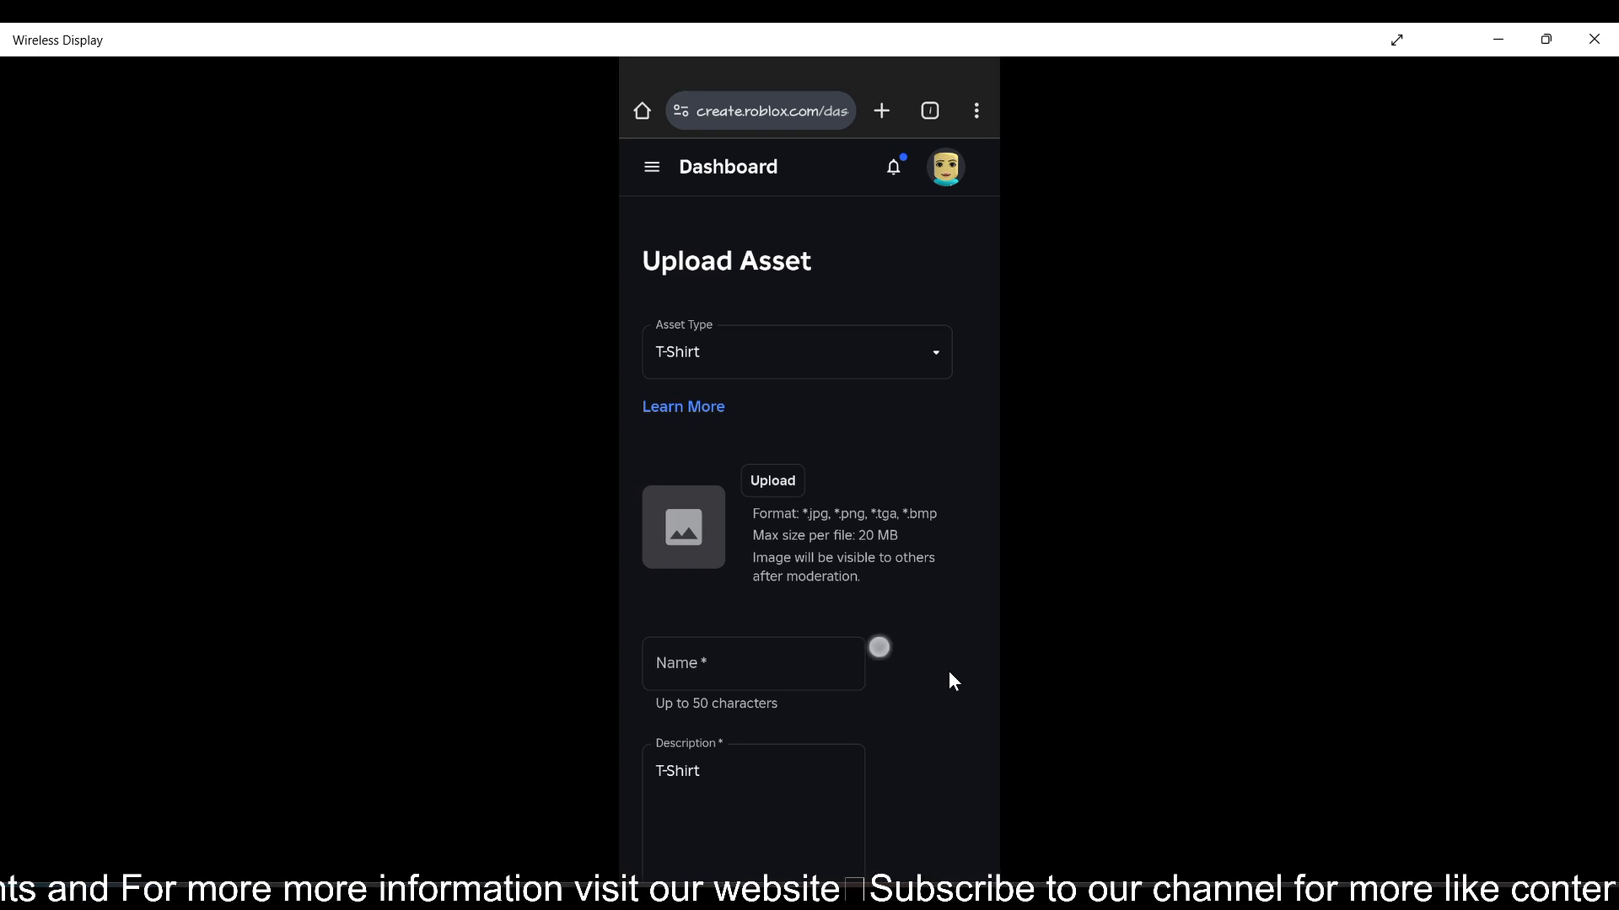
Attach the screenshot image and replace the auto-filled name with 'Out'
{"action": "left_click", "coordinate": [752, 663]}
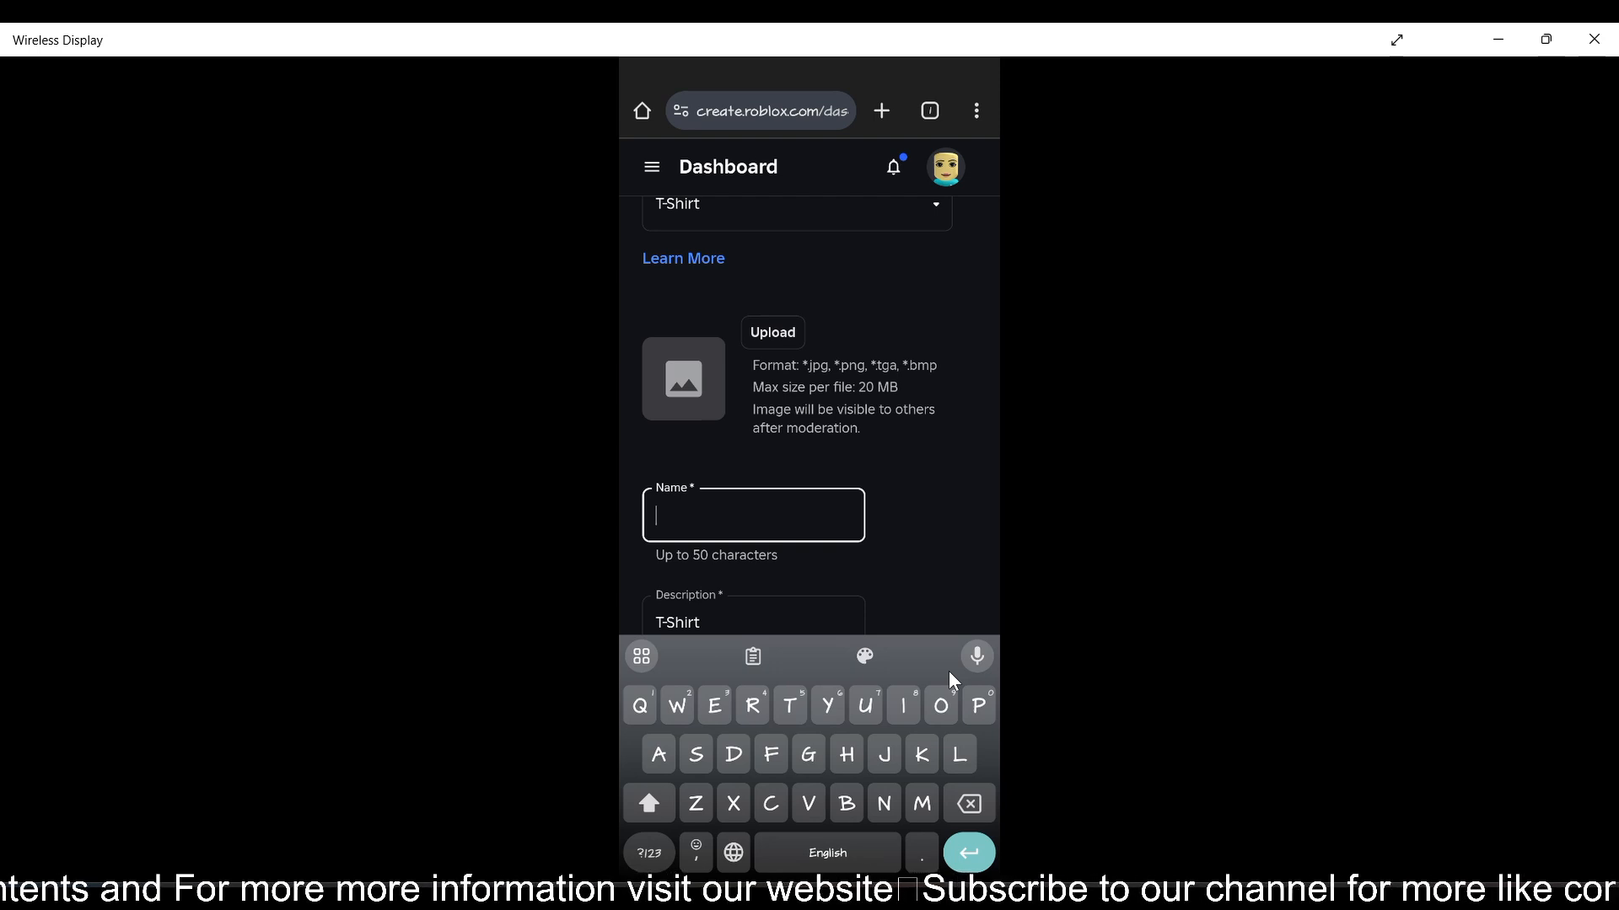
{"action": "left_click", "coordinate": [770, 332]}
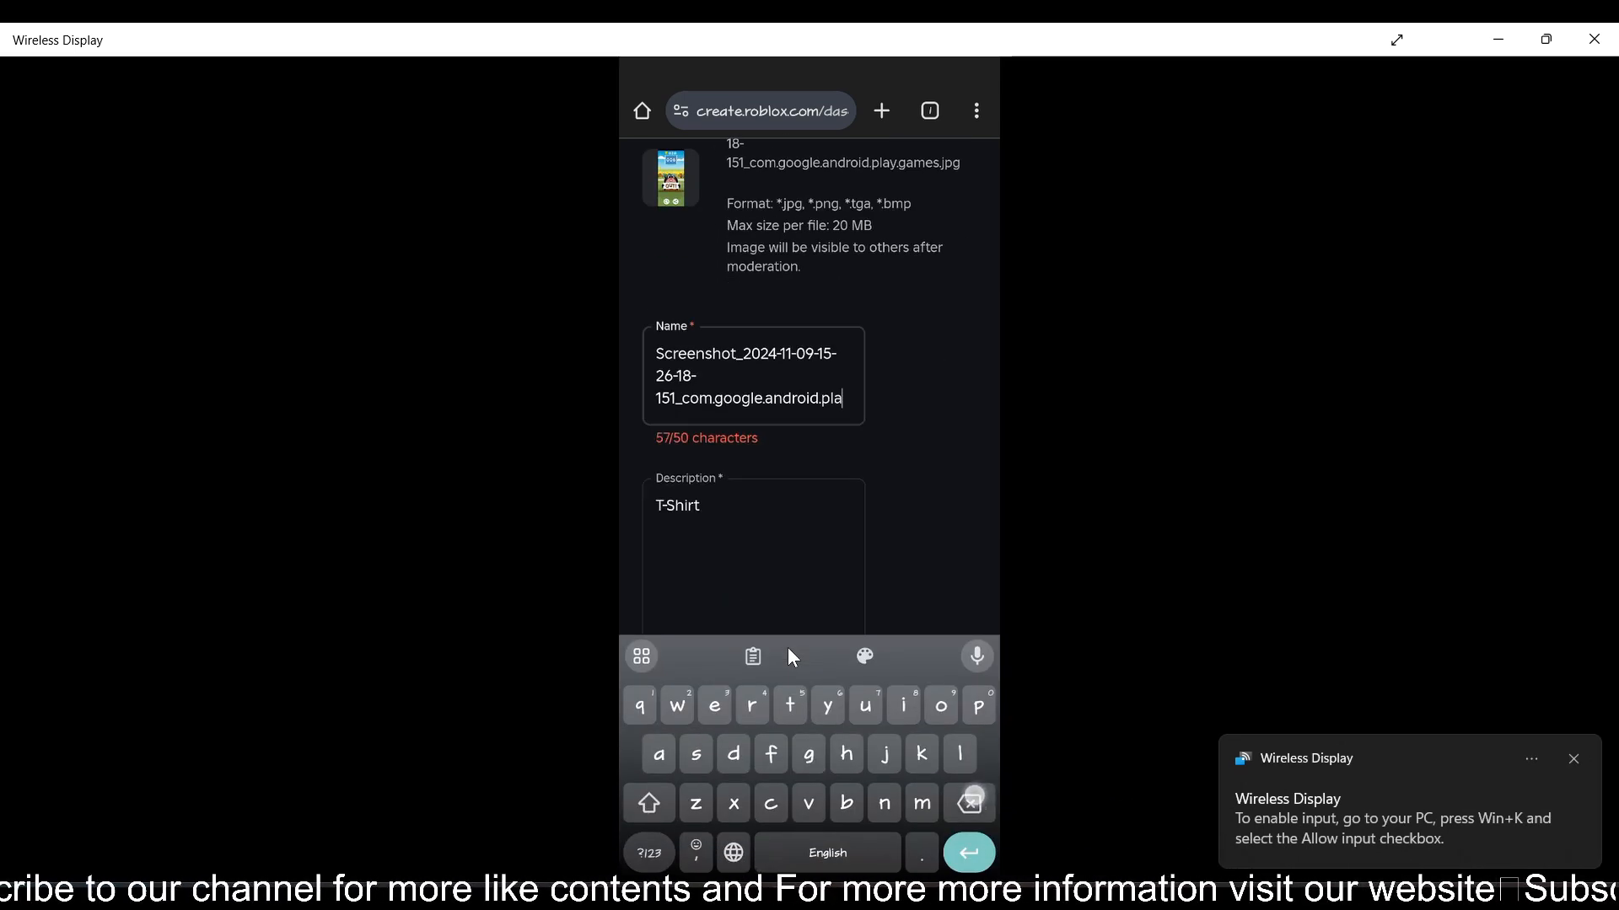
{"action": "left_click", "coordinate": [966, 803]}
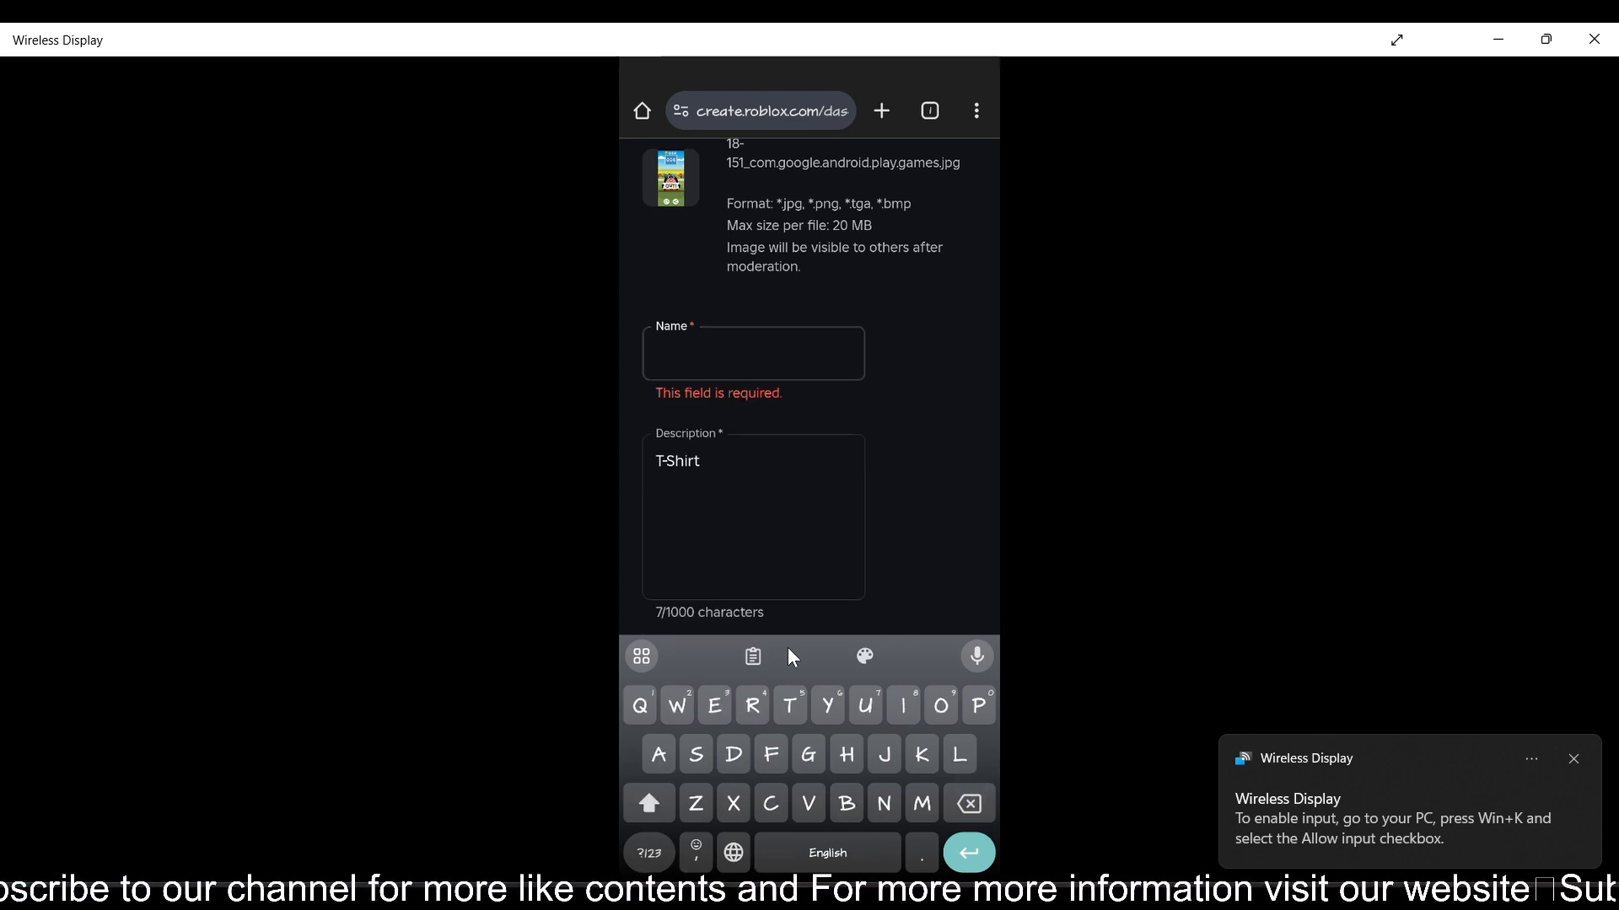
{"action": "type", "text": "Cr"}
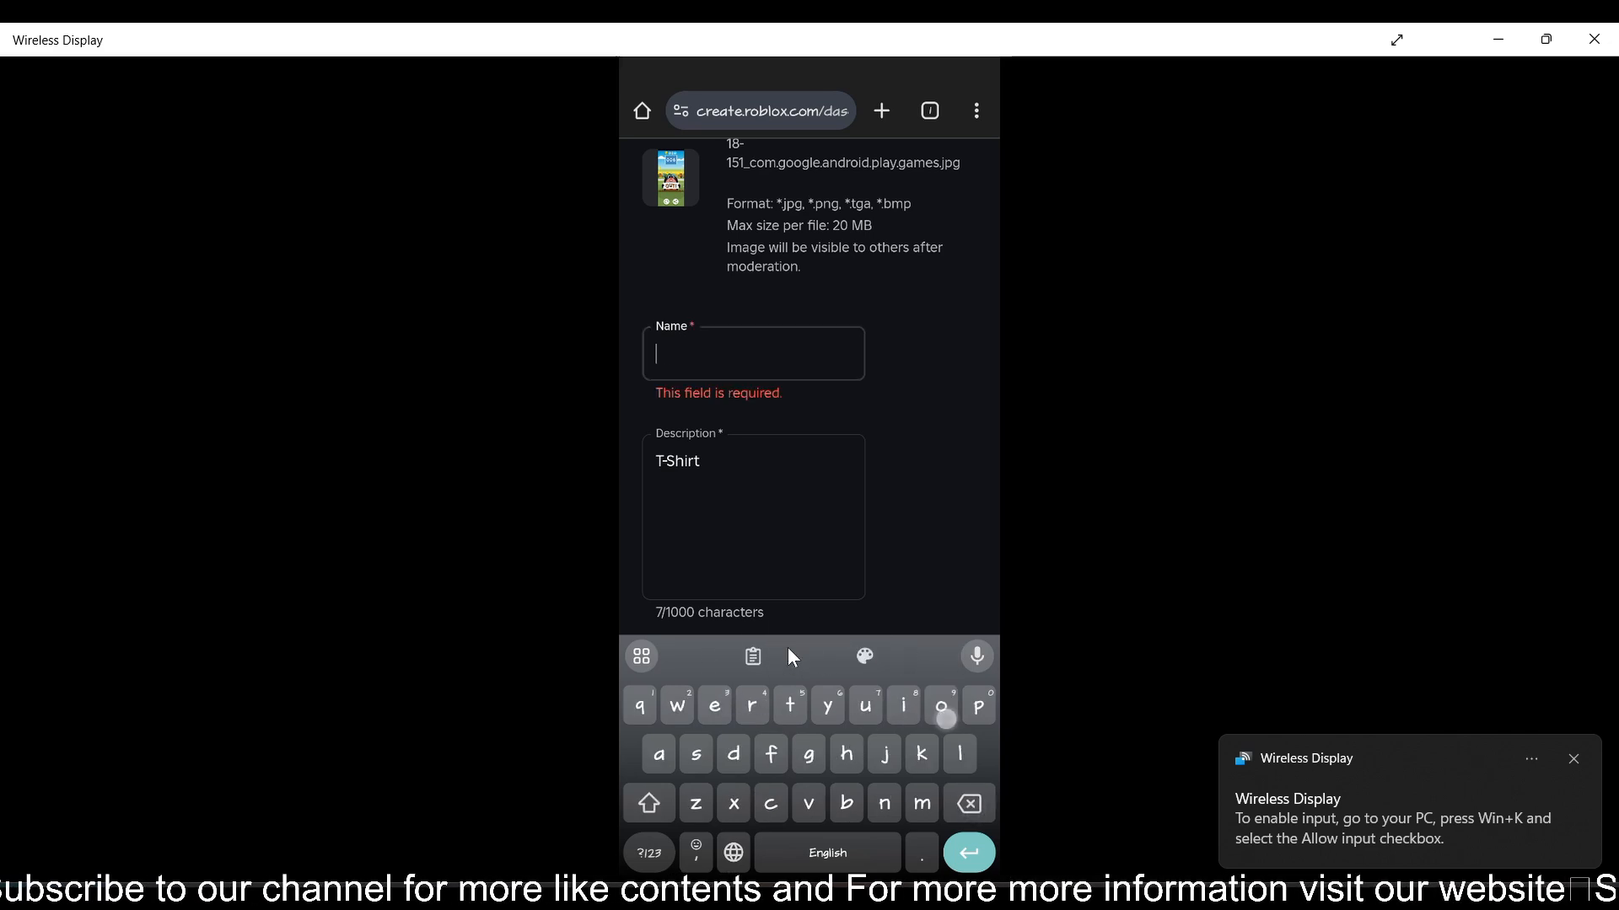
{"action": "type", "text": "Out"}
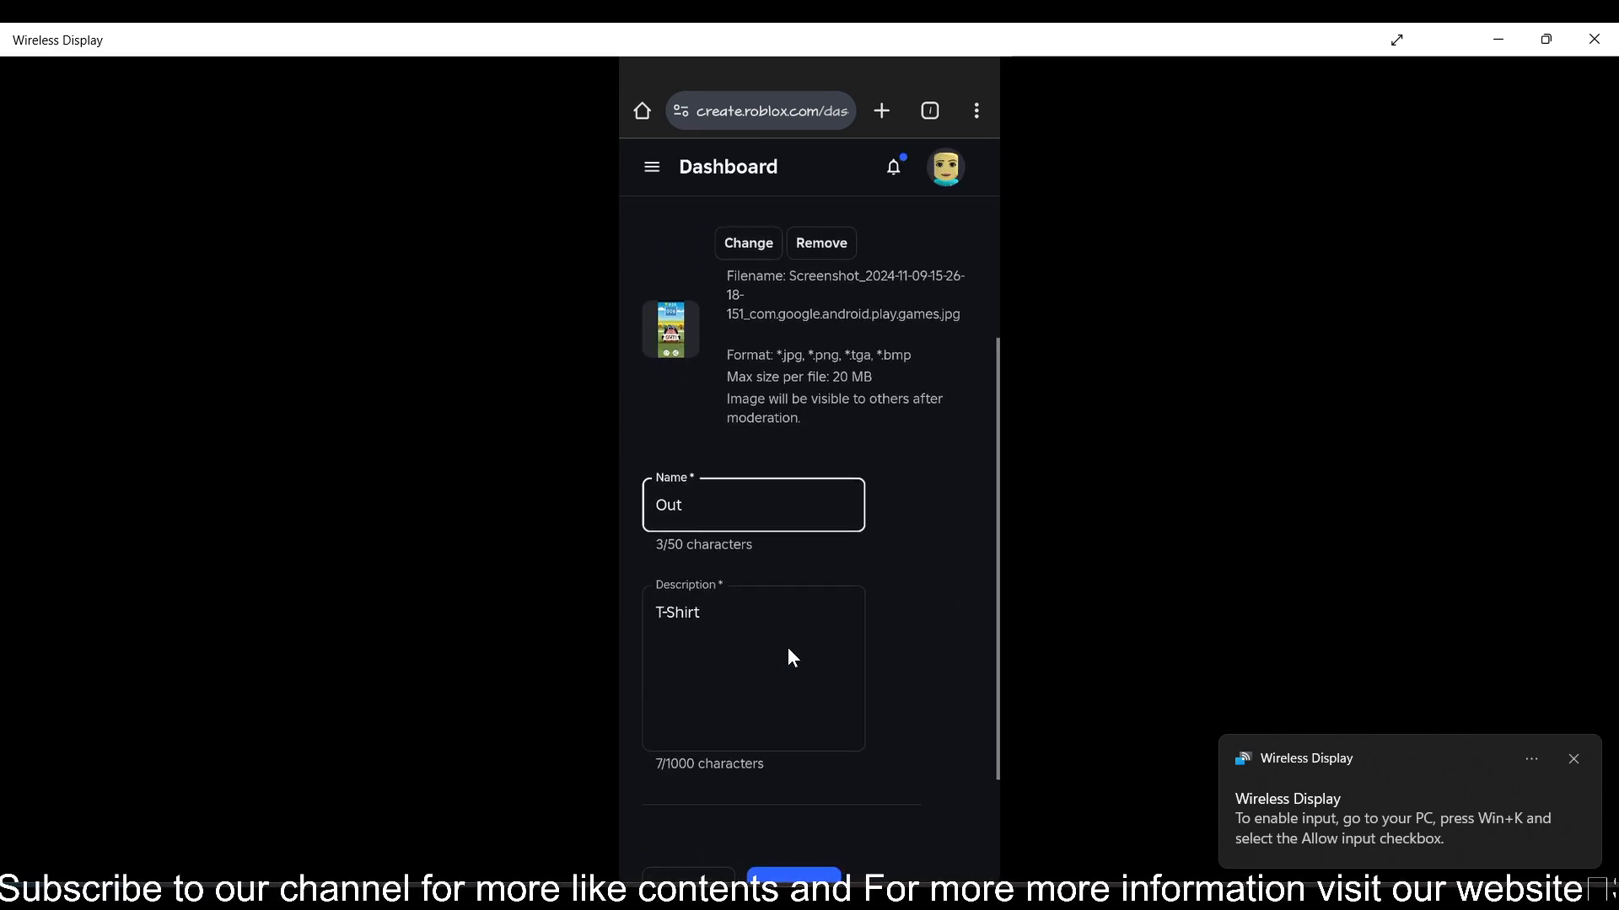
{"action": "scroll", "scroll_direction": "down", "scroll_amount": 3}
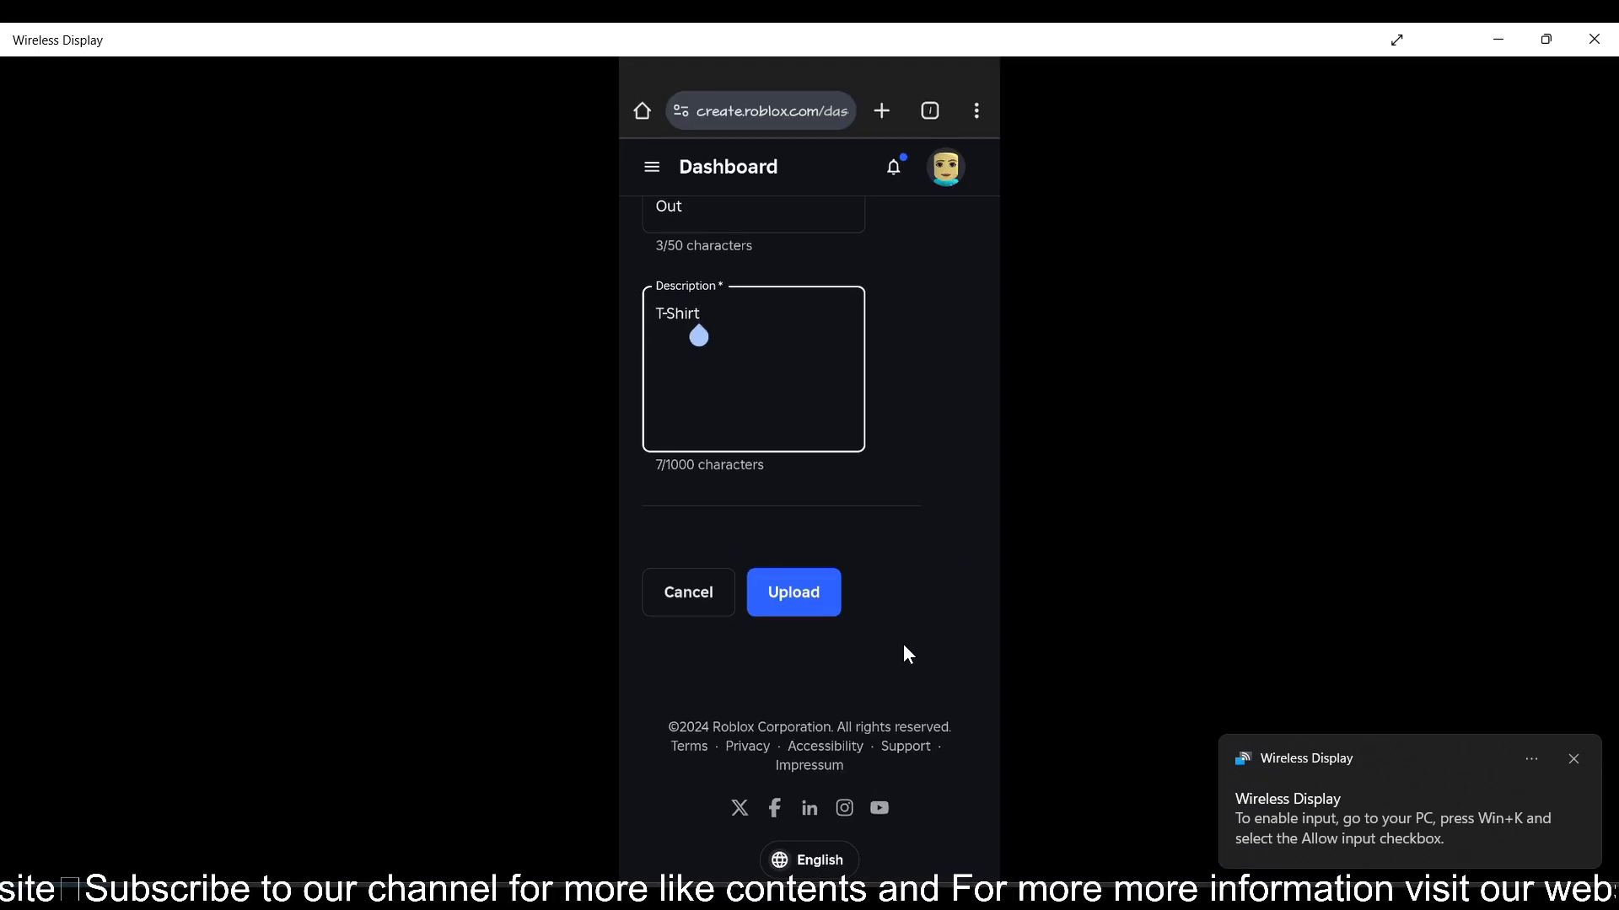
Submit the upload so the 'Out' T-Shirt appears in the classic items list, offsale
{"action": "left_click", "coordinate": [1575, 759]}
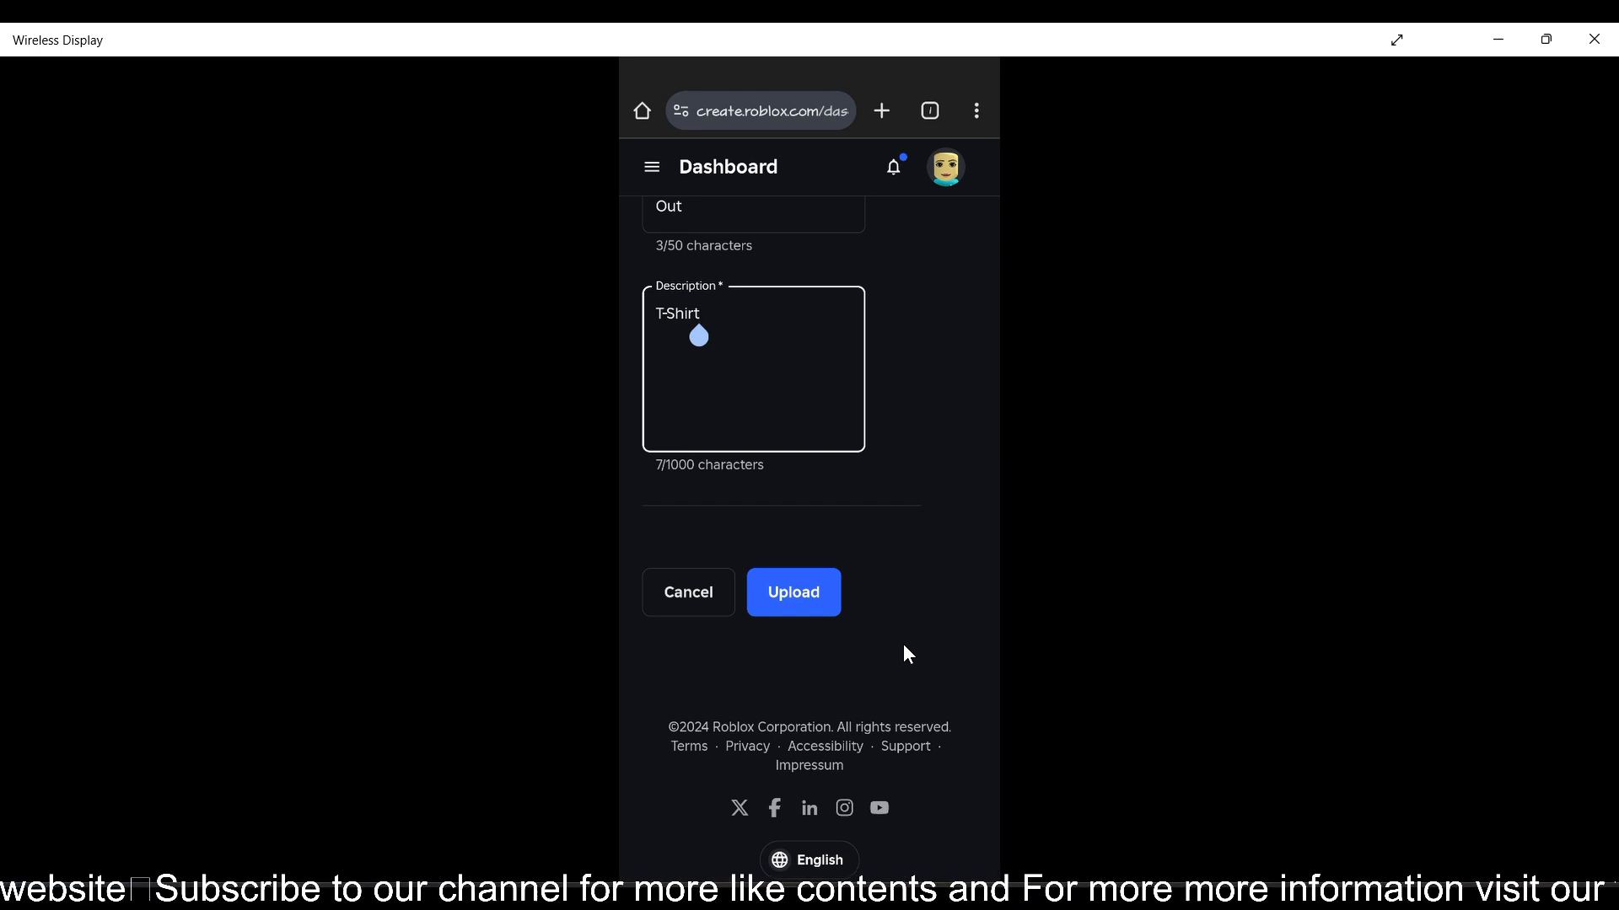
{"action": "left_click", "coordinate": [793, 592]}
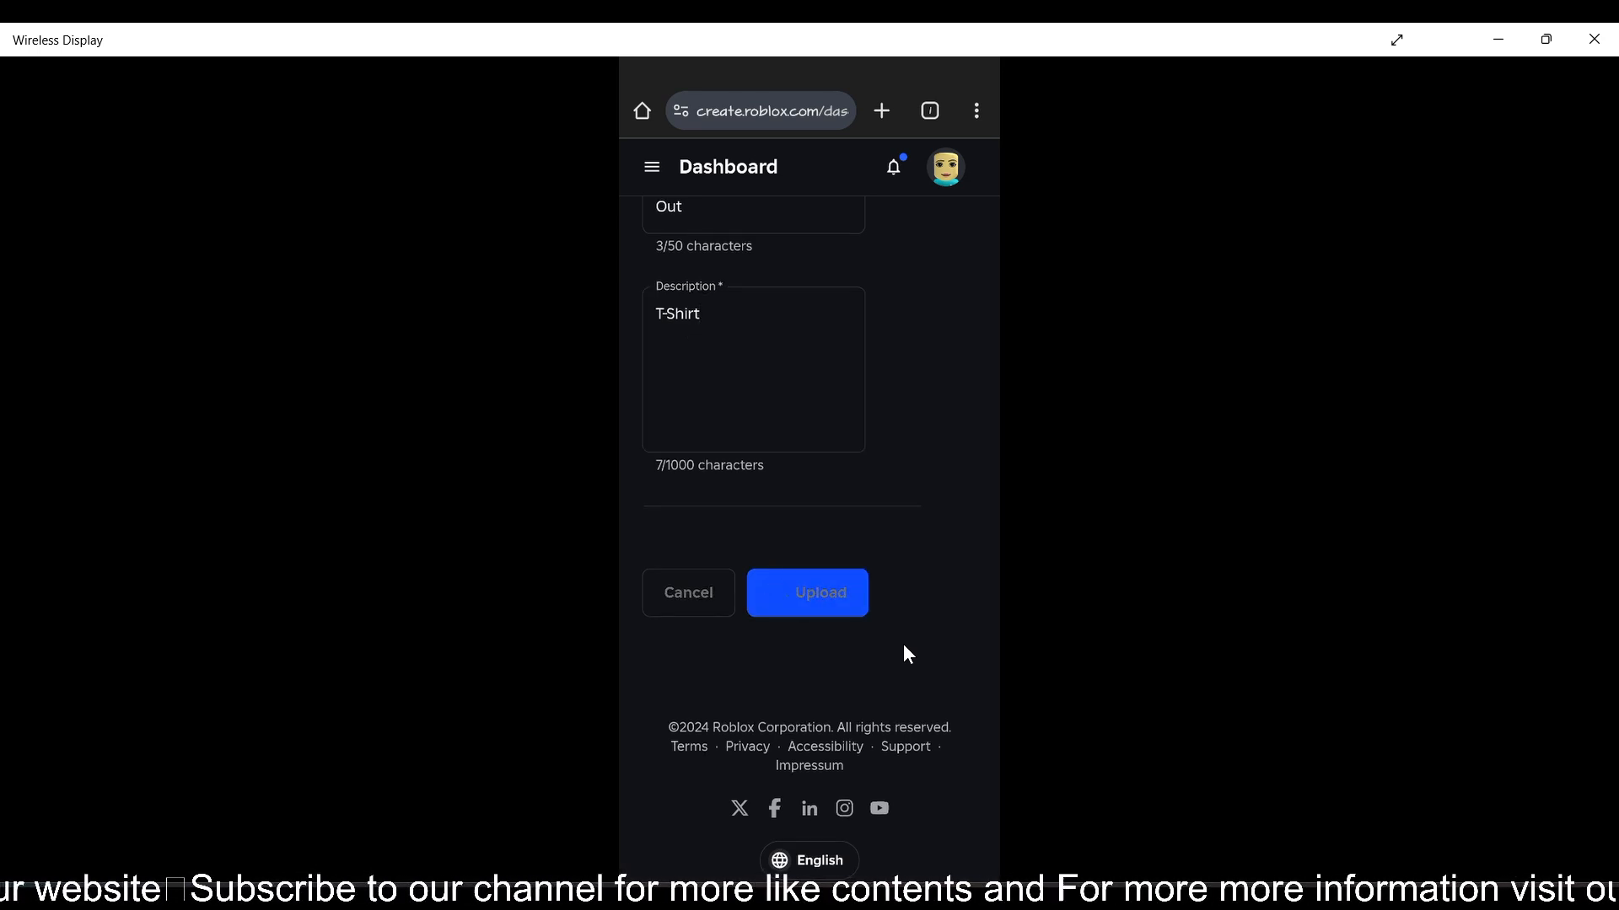
{"action": "left_click", "coordinate": [806, 592]}
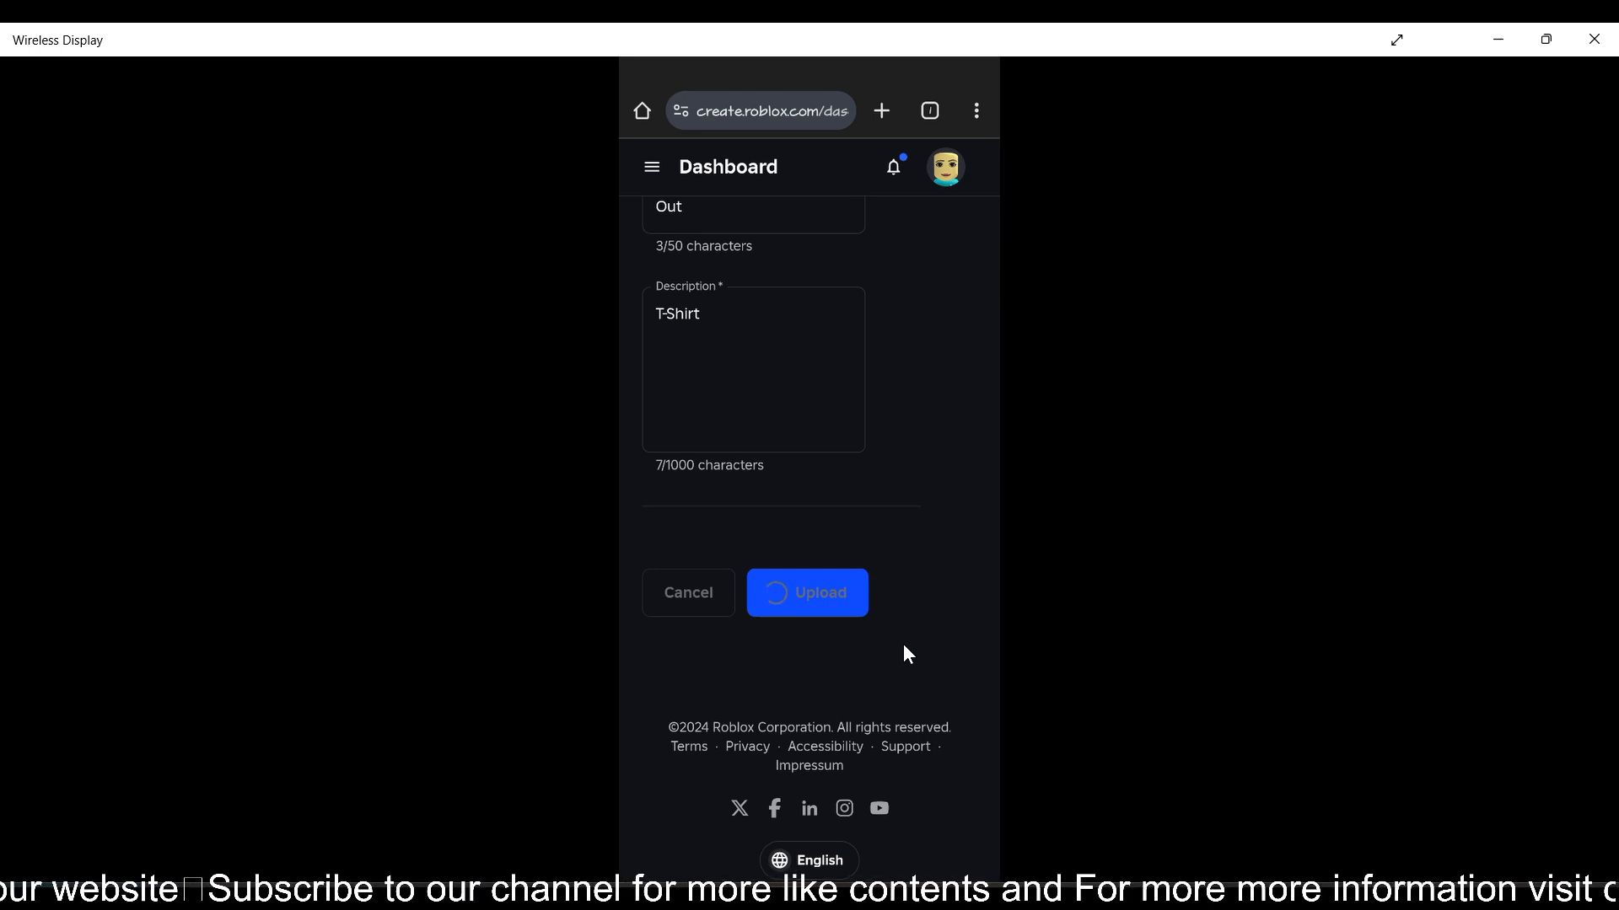
{"action": "left_click", "coordinate": [805, 592]}
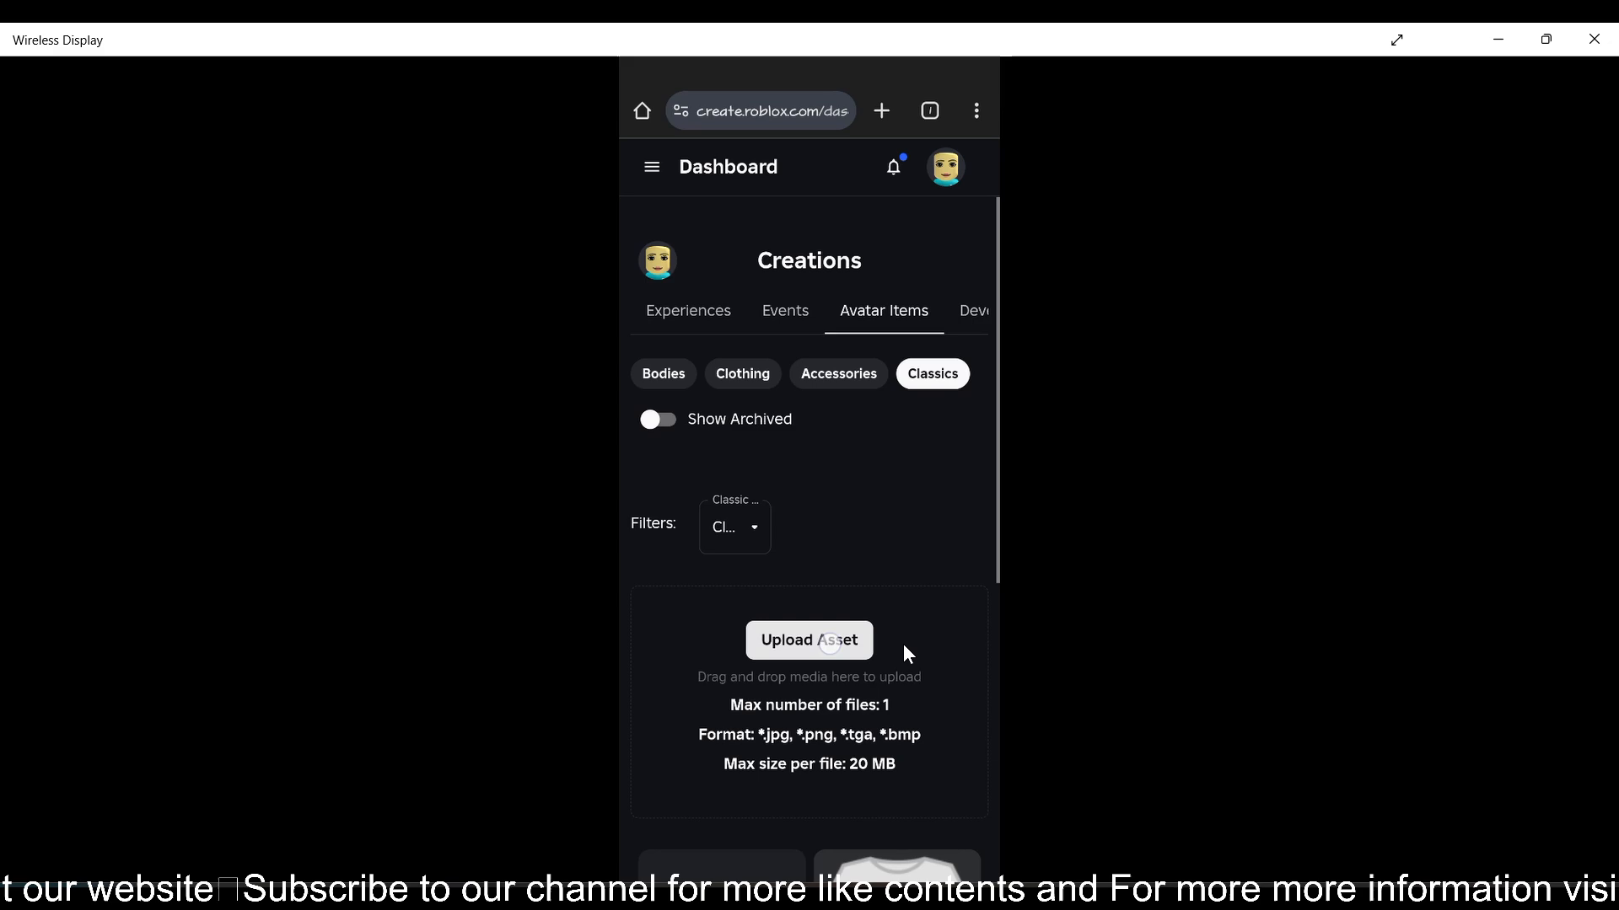
{"action": "scroll", "scroll_direction": "down", "scroll_amount": 3}
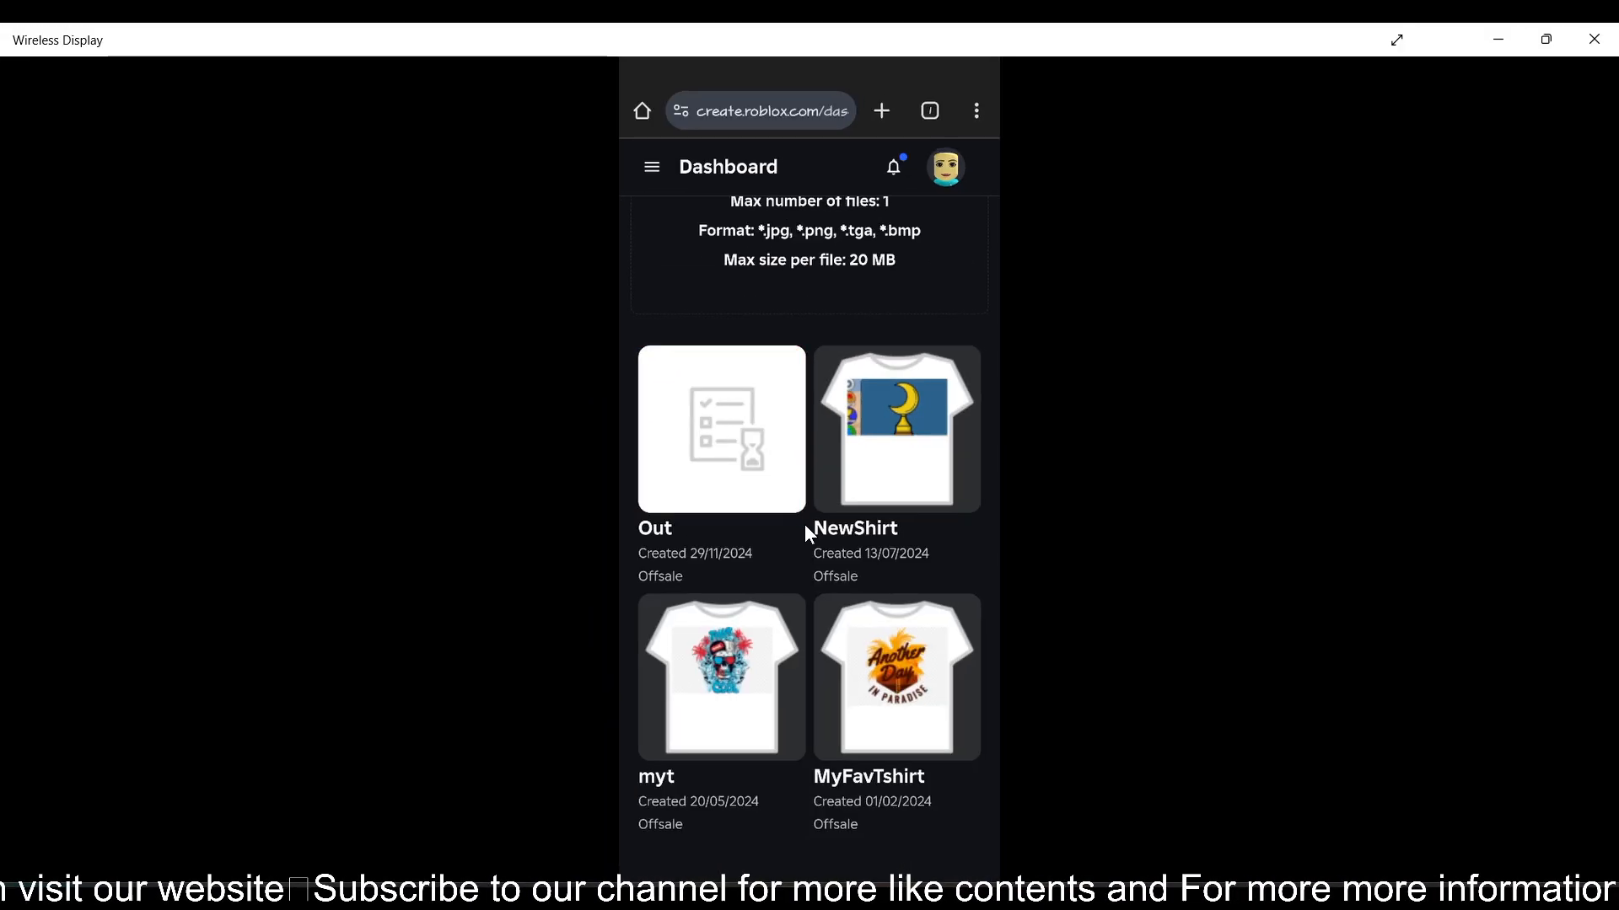
{"action": "mouse_move", "coordinate": [725, 489]}
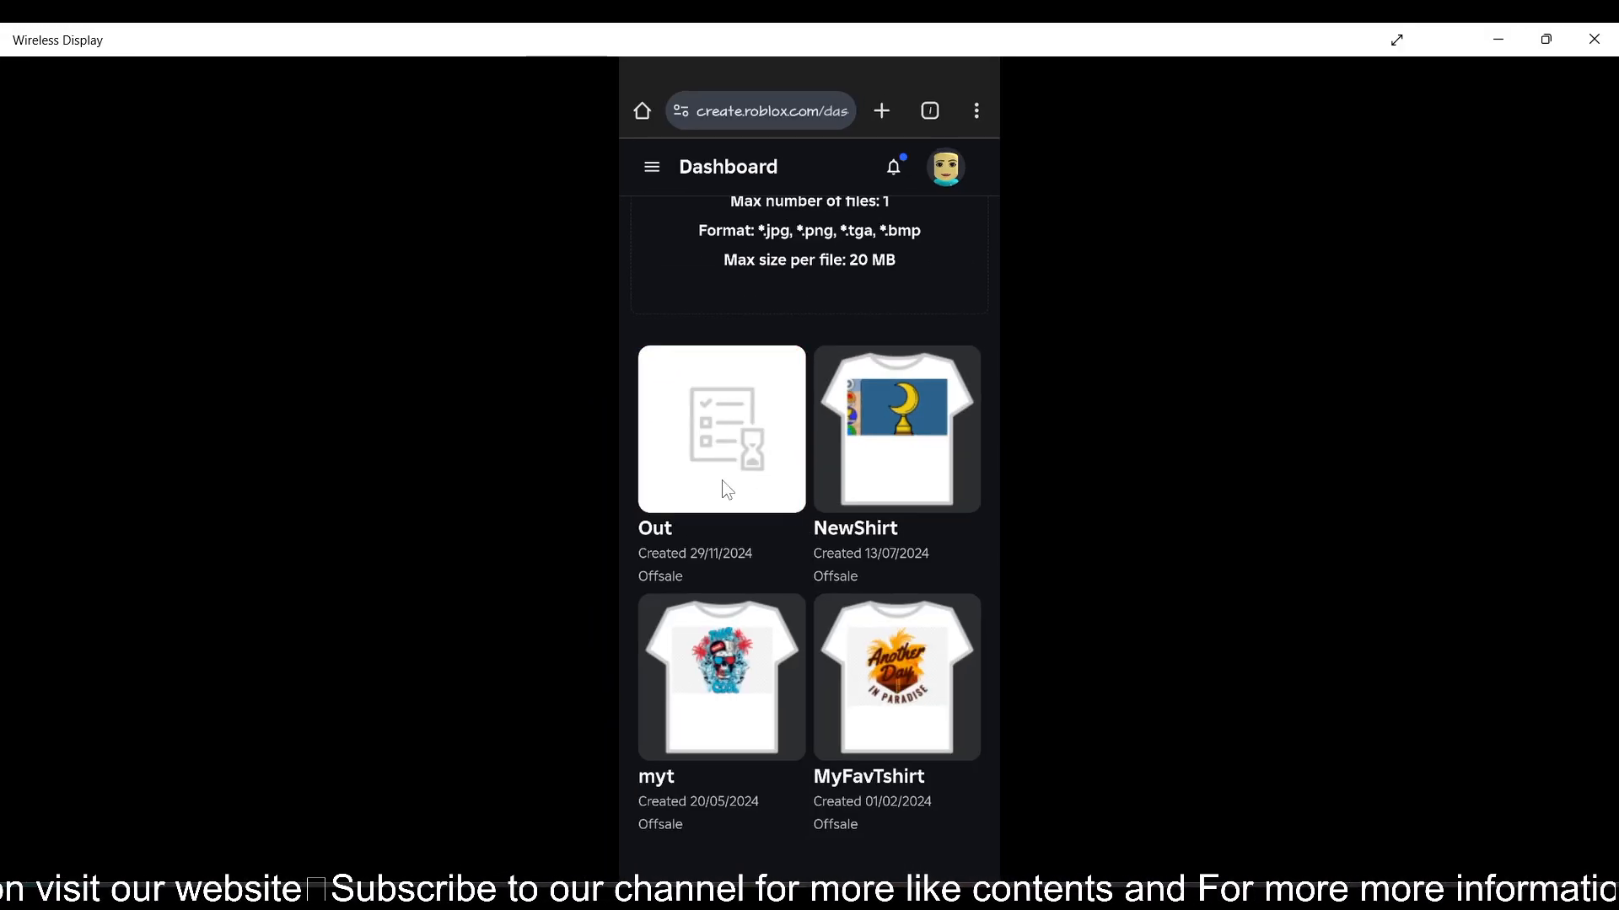
In Out's Configure page, switch selling on and enter a price of 100
{"action": "left_click", "coordinate": [720, 430]}
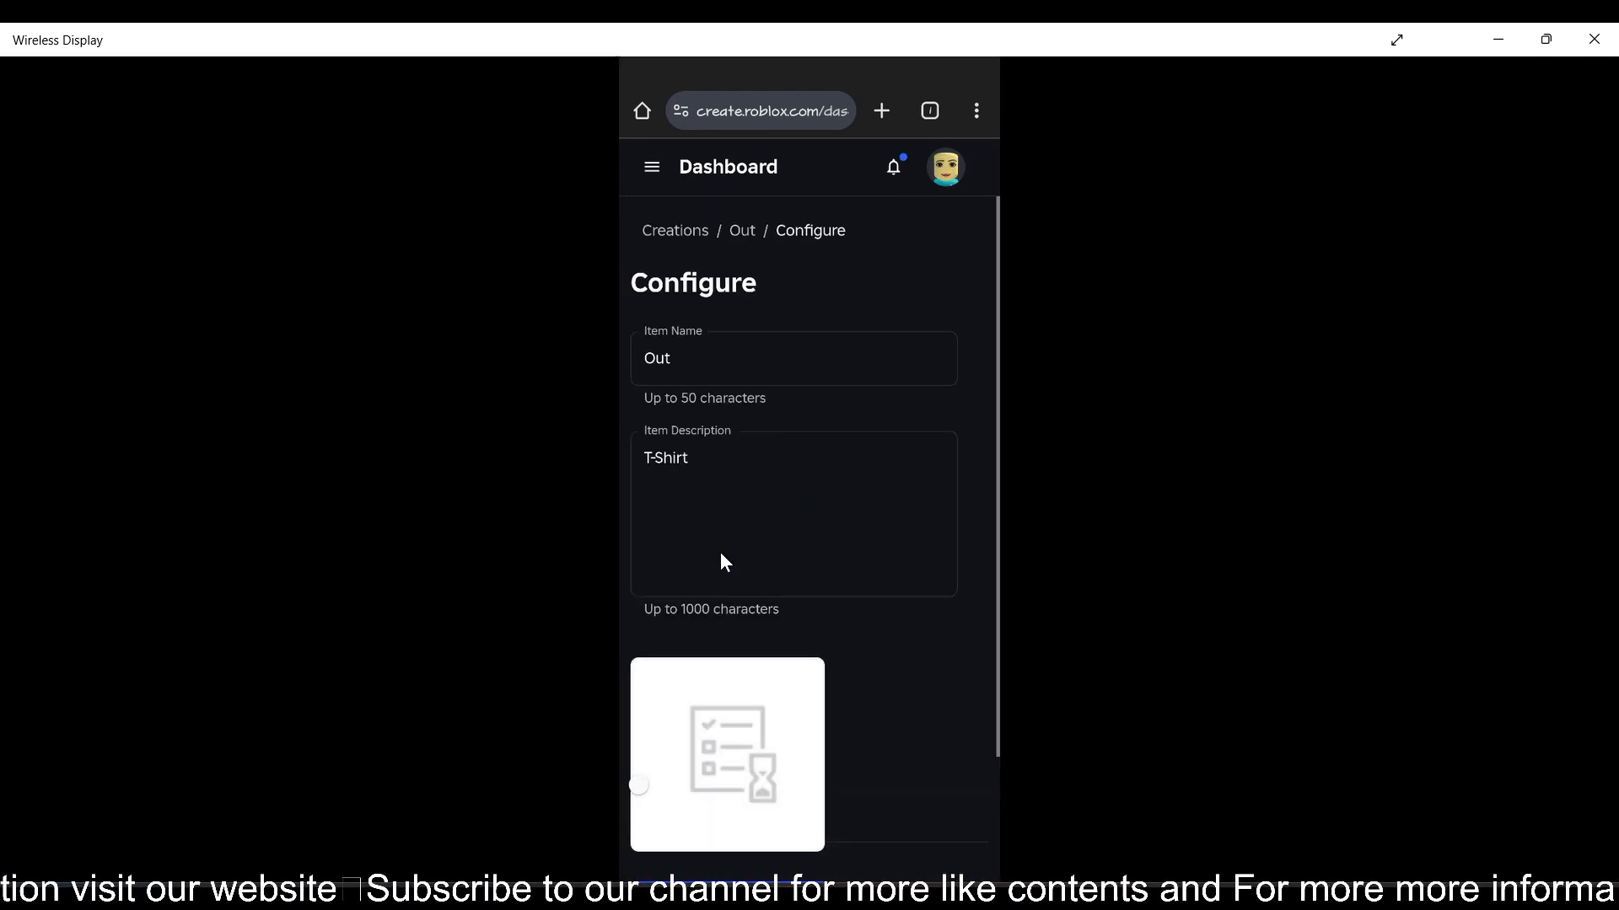
{"action": "scroll", "scroll_direction": "down", "scroll_amount": 3}
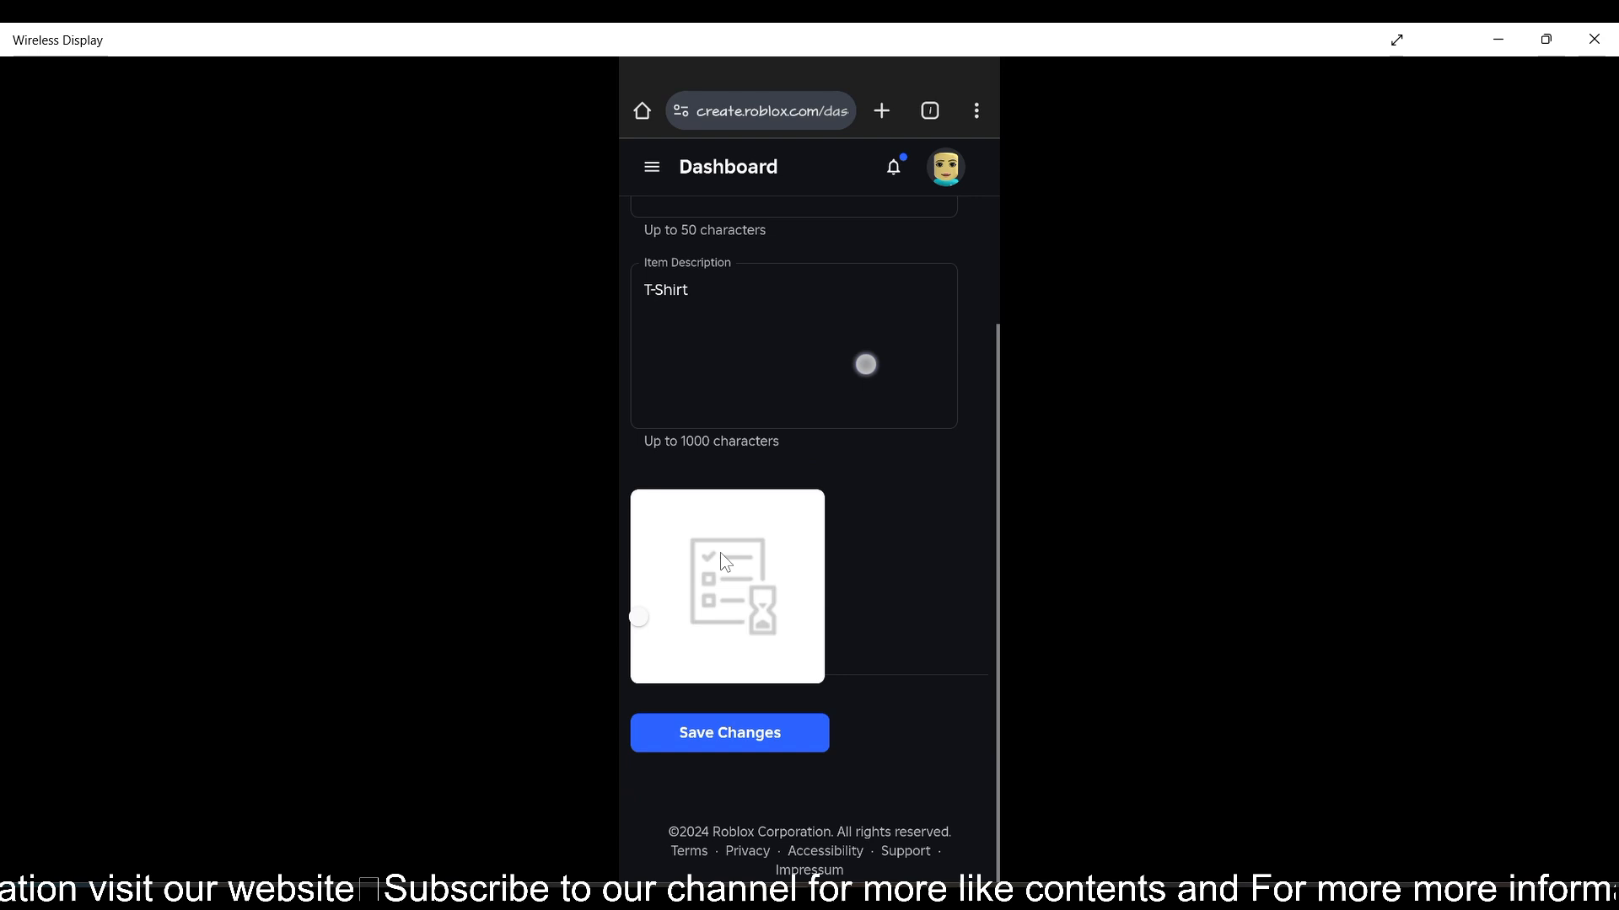
{"action": "scroll", "scroll_direction": "down", "scroll_amount": 3}
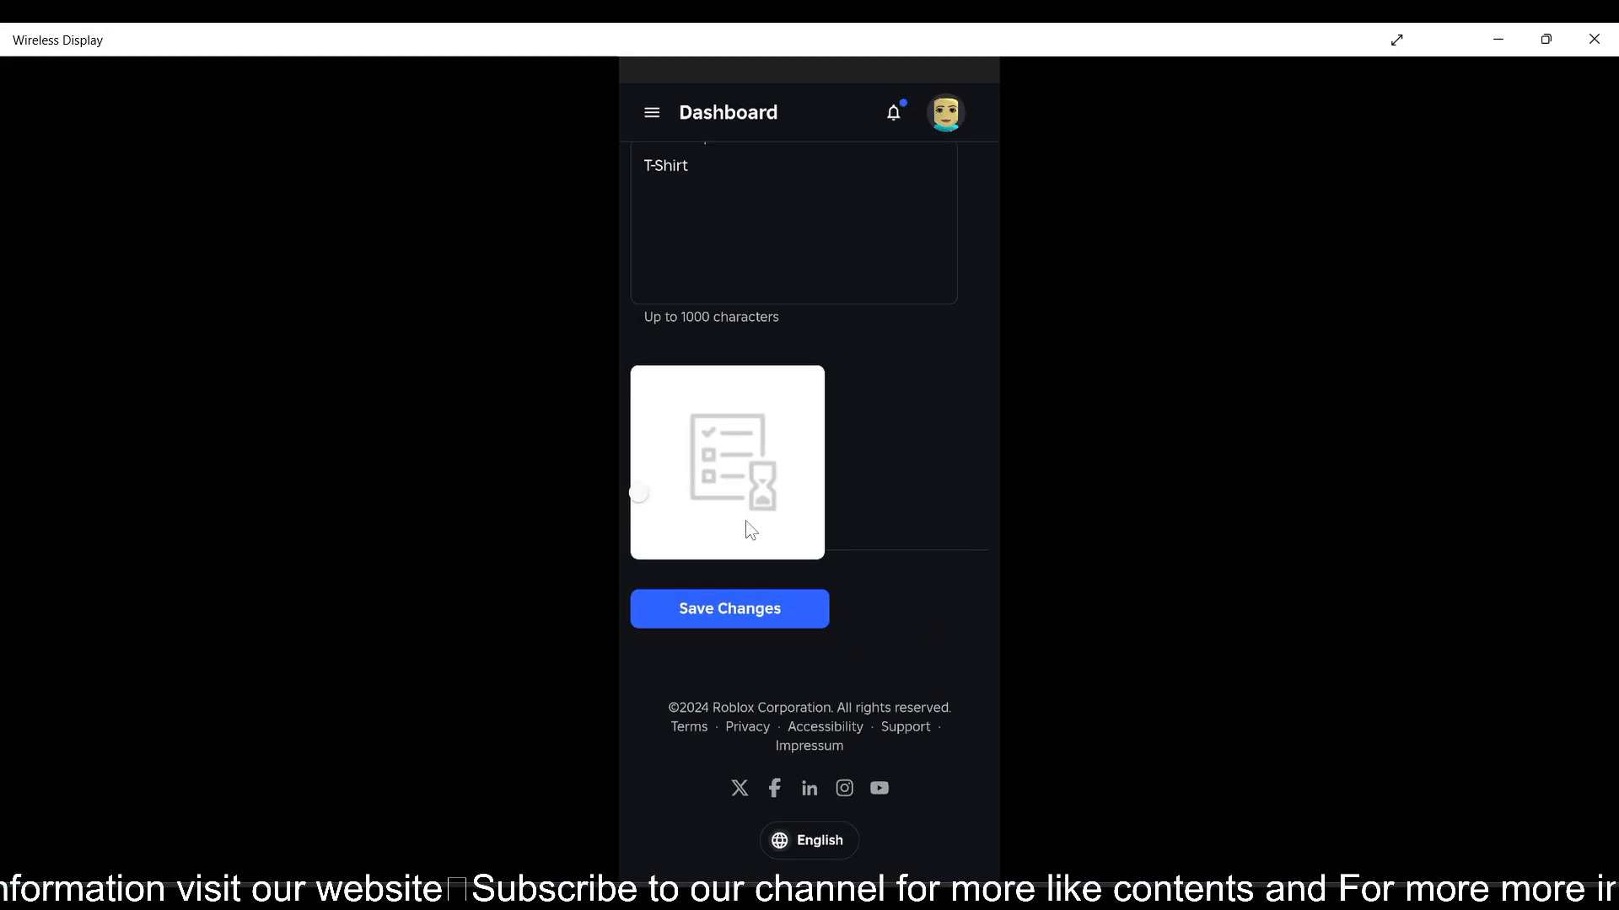
{"action": "left_click", "coordinate": [648, 492]}
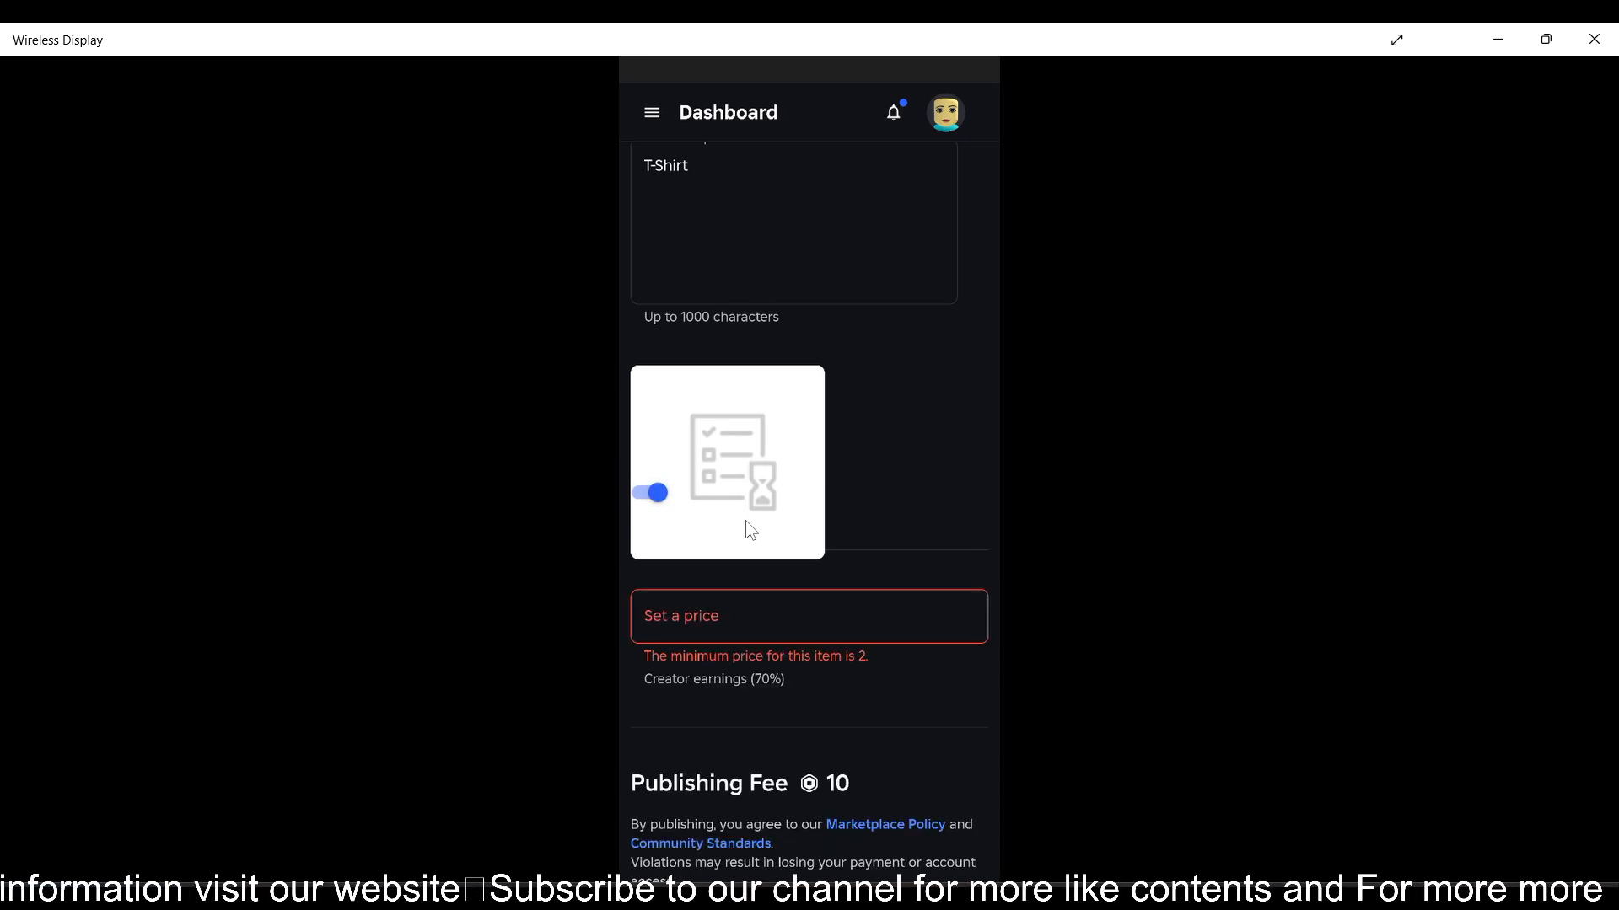
{"action": "left_click", "coordinate": [808, 616]}
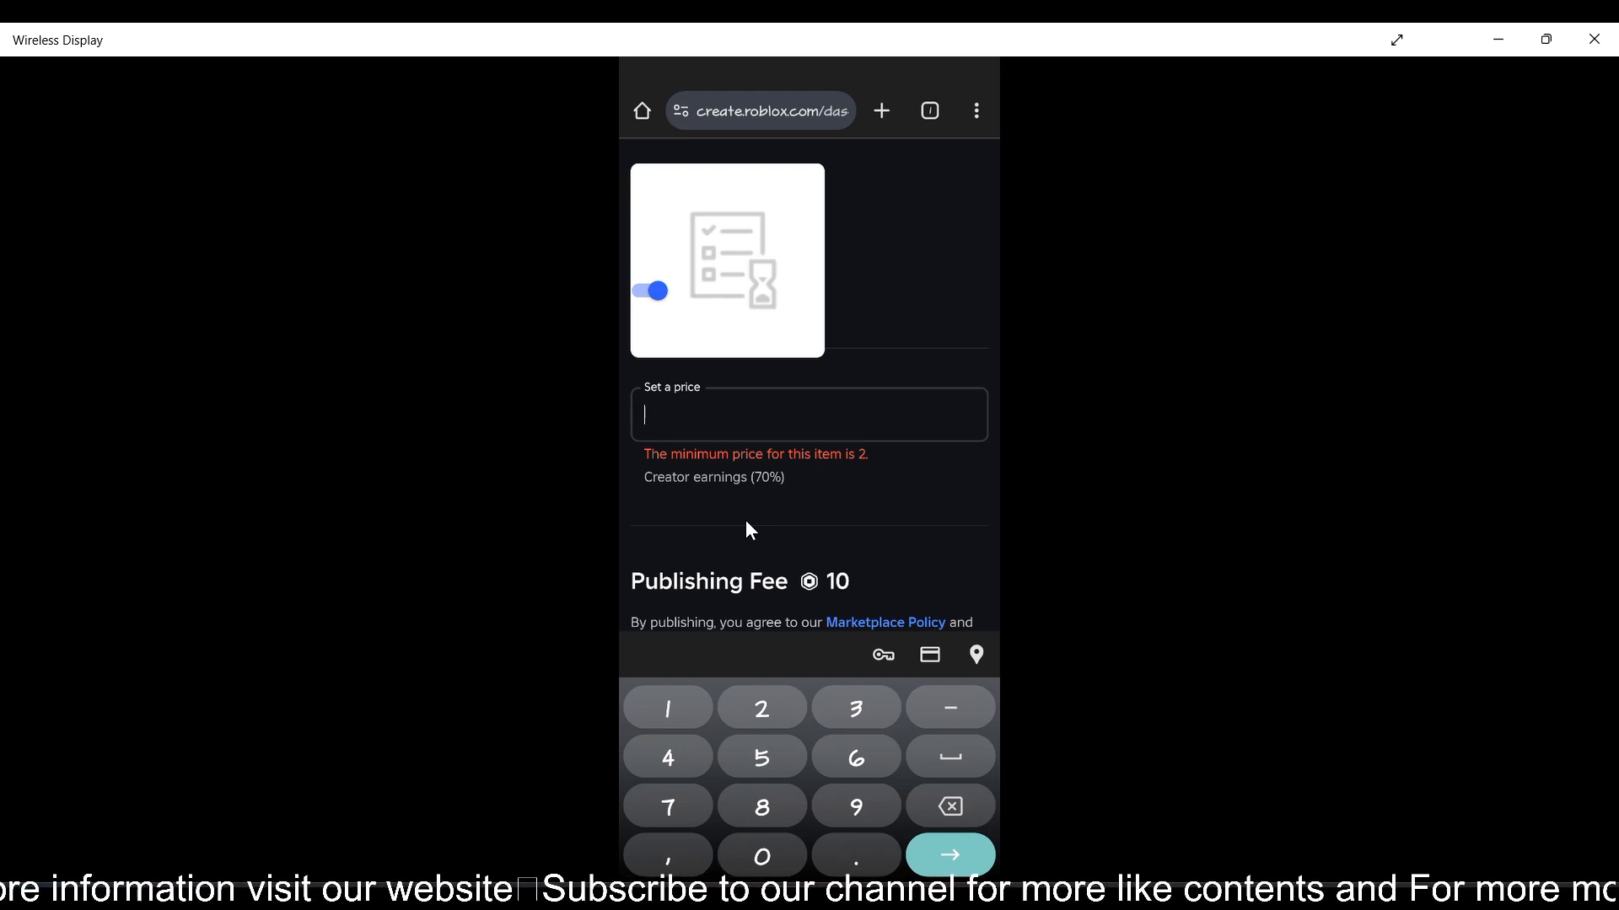
{"action": "type", "text": "100"}
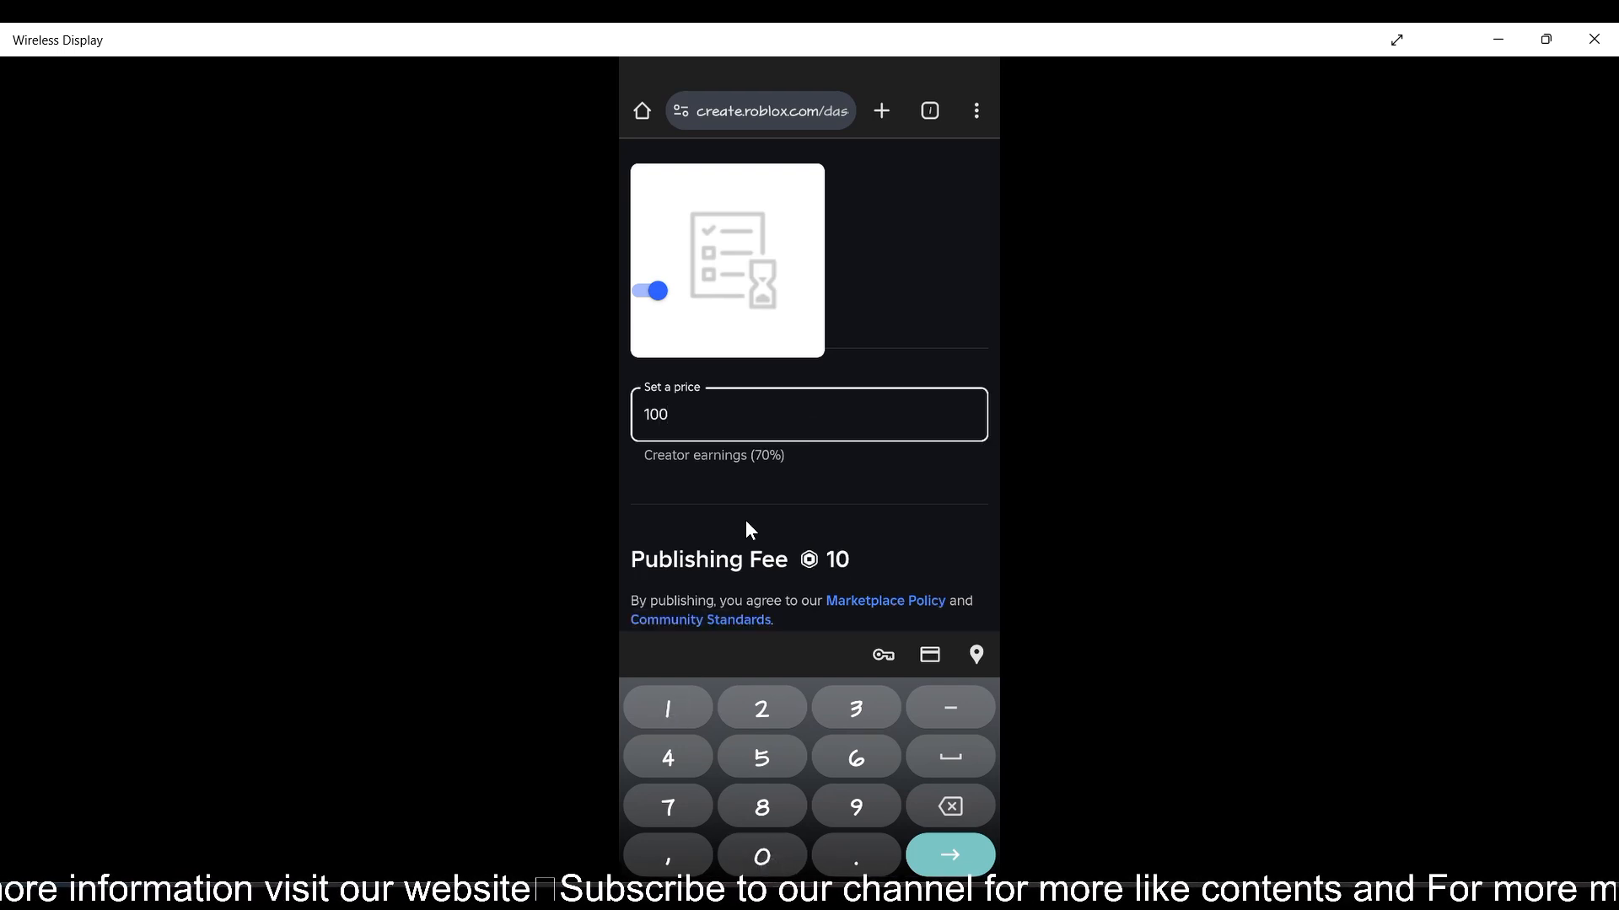
{"action": "mouse_move", "coordinate": [931, 628]}
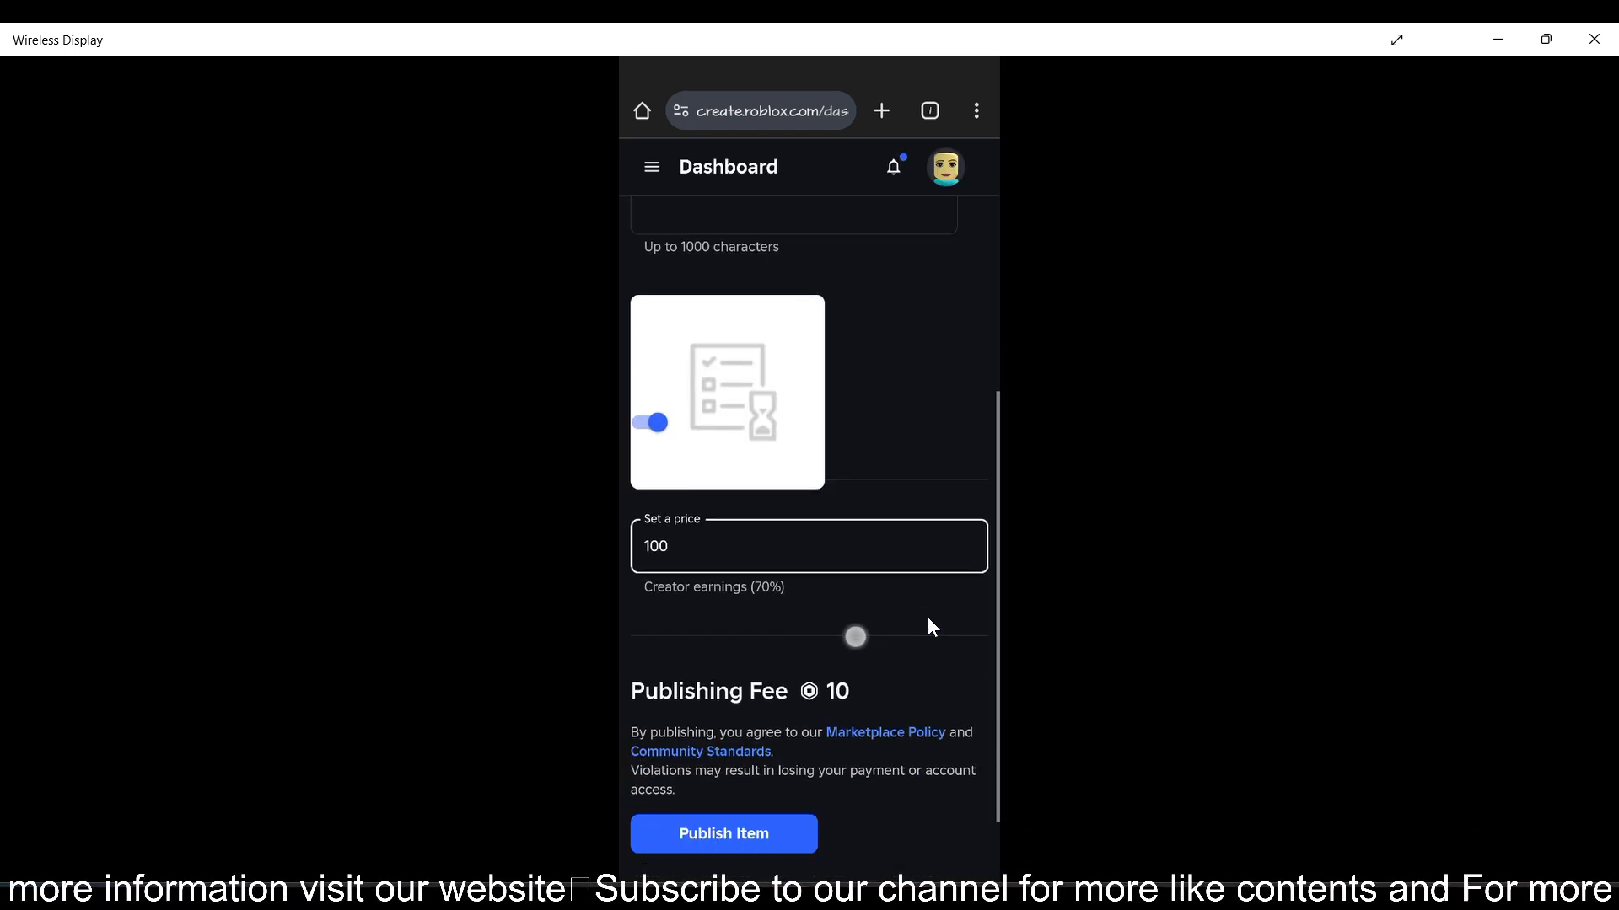
{"action": "scroll", "scroll_direction": "down", "scroll_amount": 3}
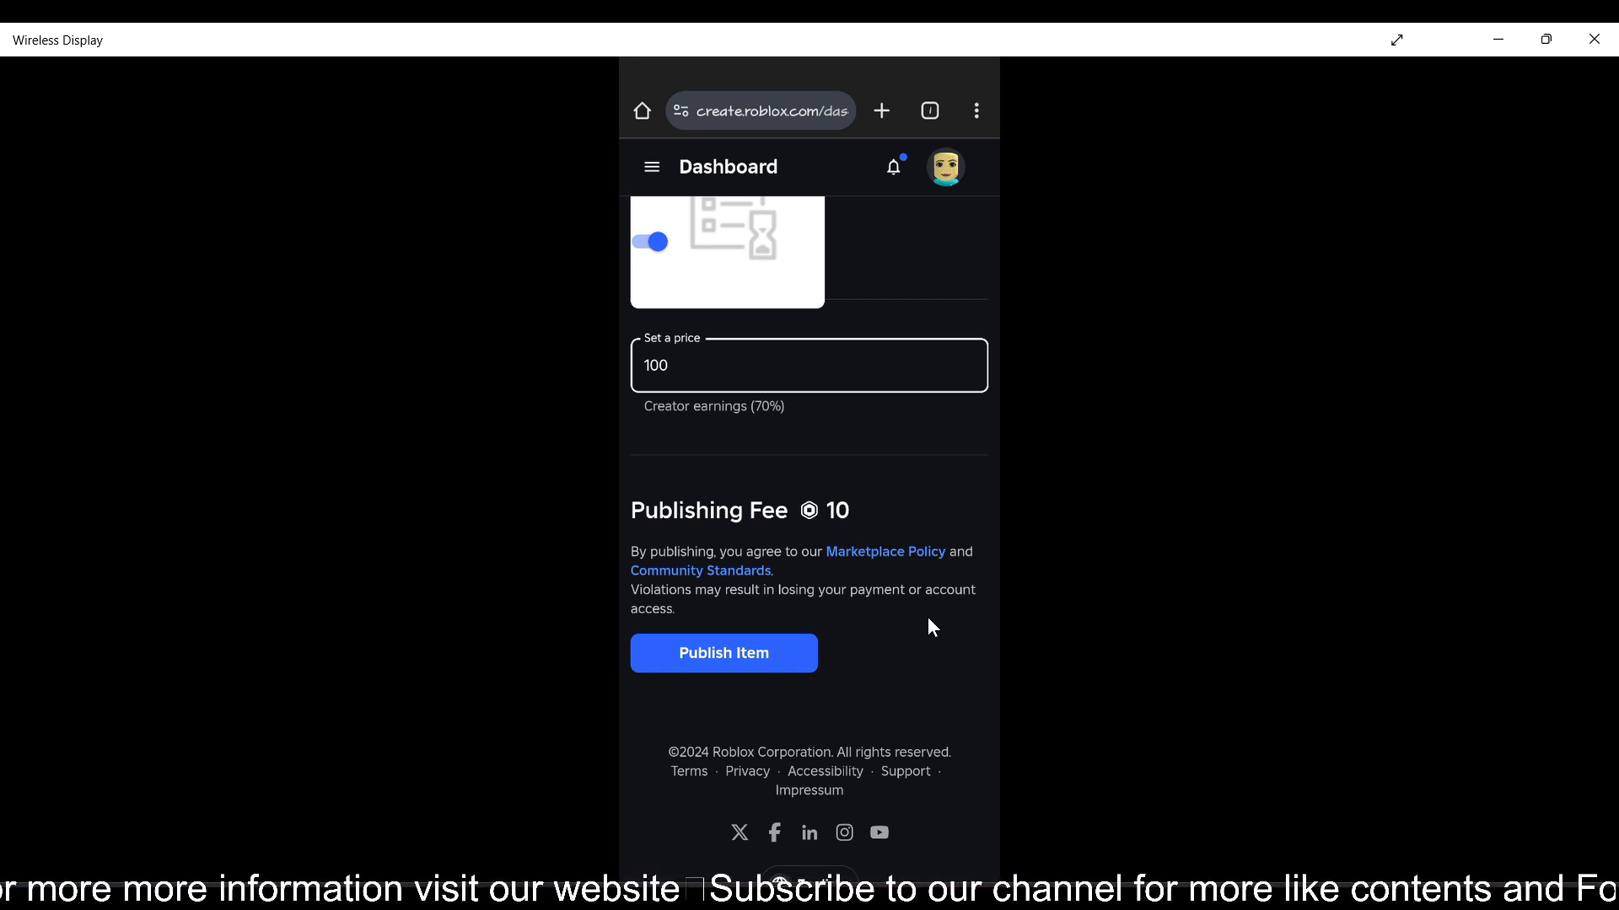
Scroll past Publish Item and review the Classics list showing Out as Offsale
{"action": "scroll", "scroll_direction": "down", "scroll_amount": 3}
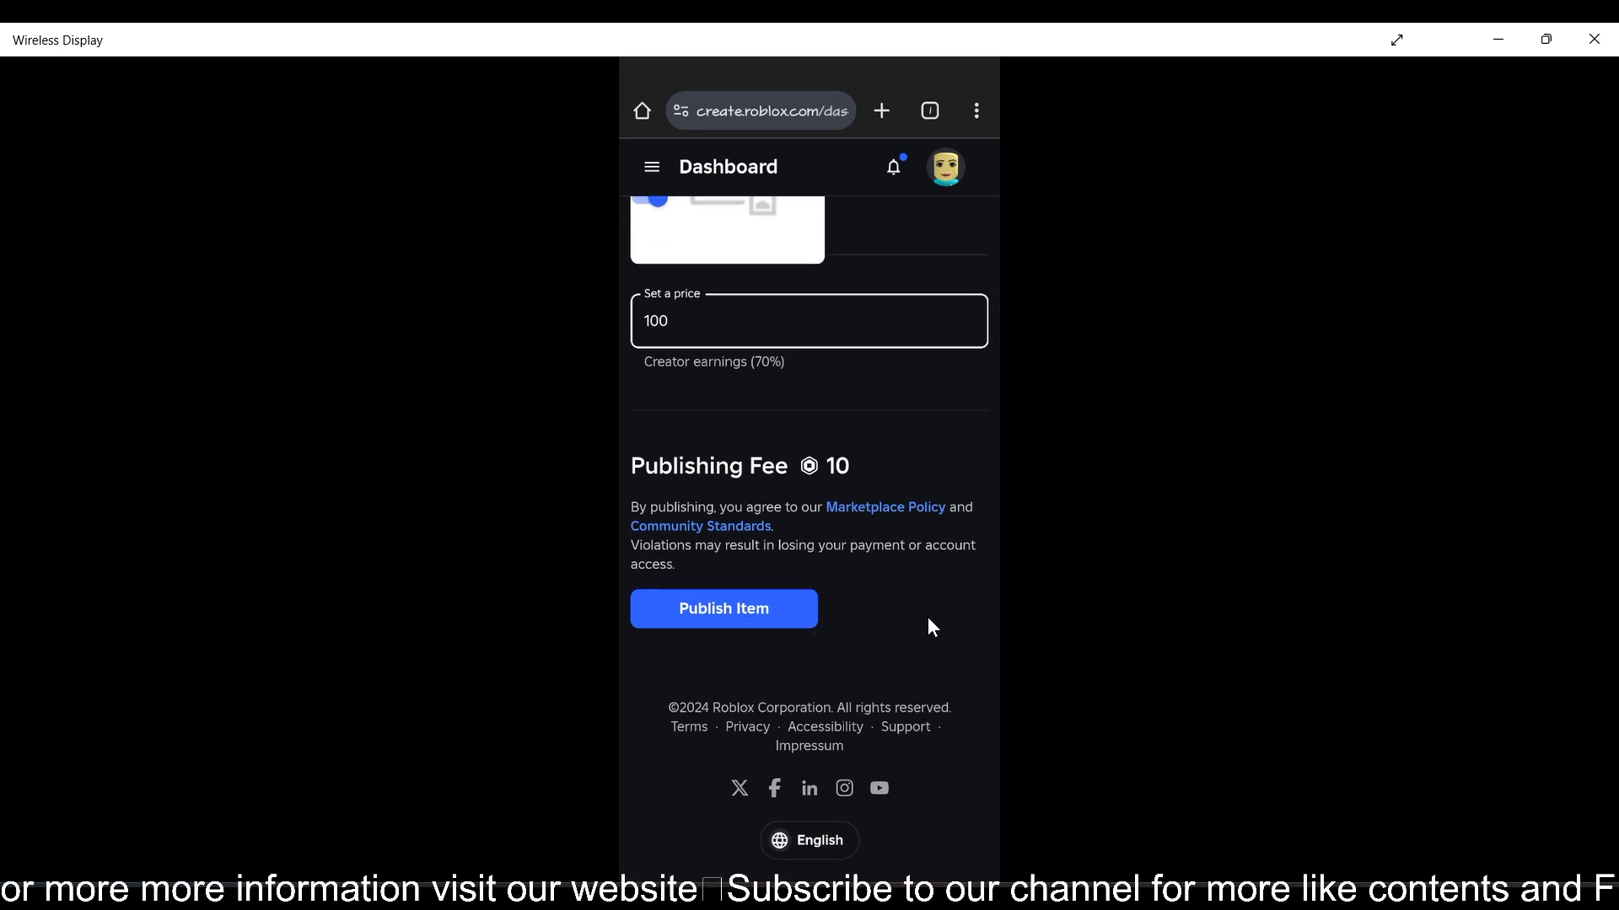
{"action": "mouse_move", "coordinate": [1033, 472]}
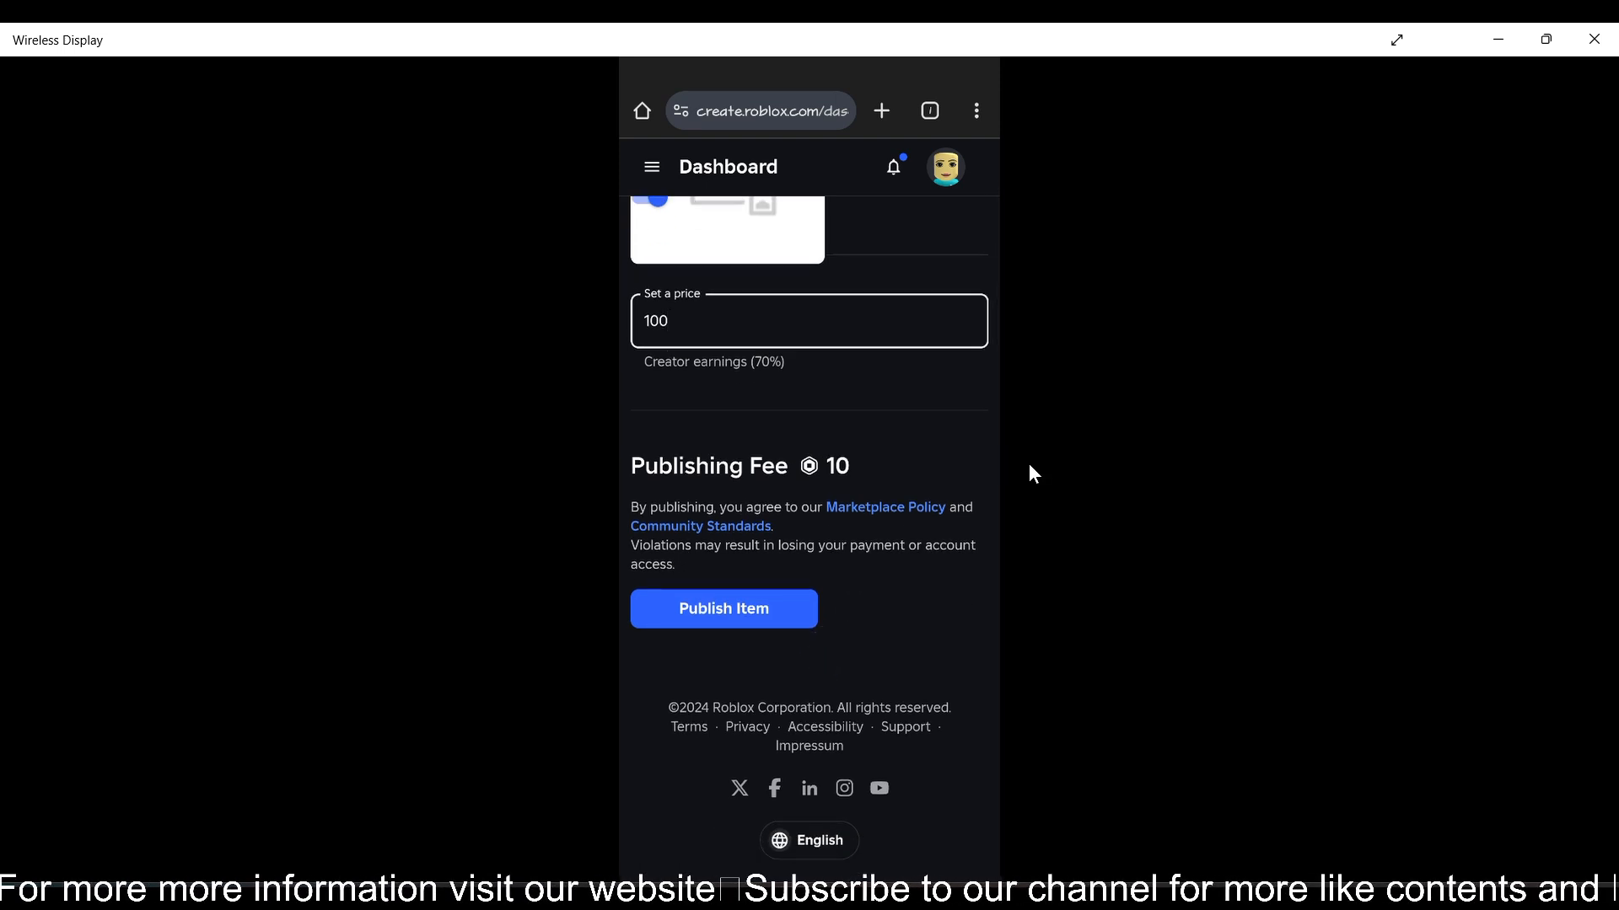
{"action": "scroll", "scroll_direction": "up", "scroll_amount": 3}
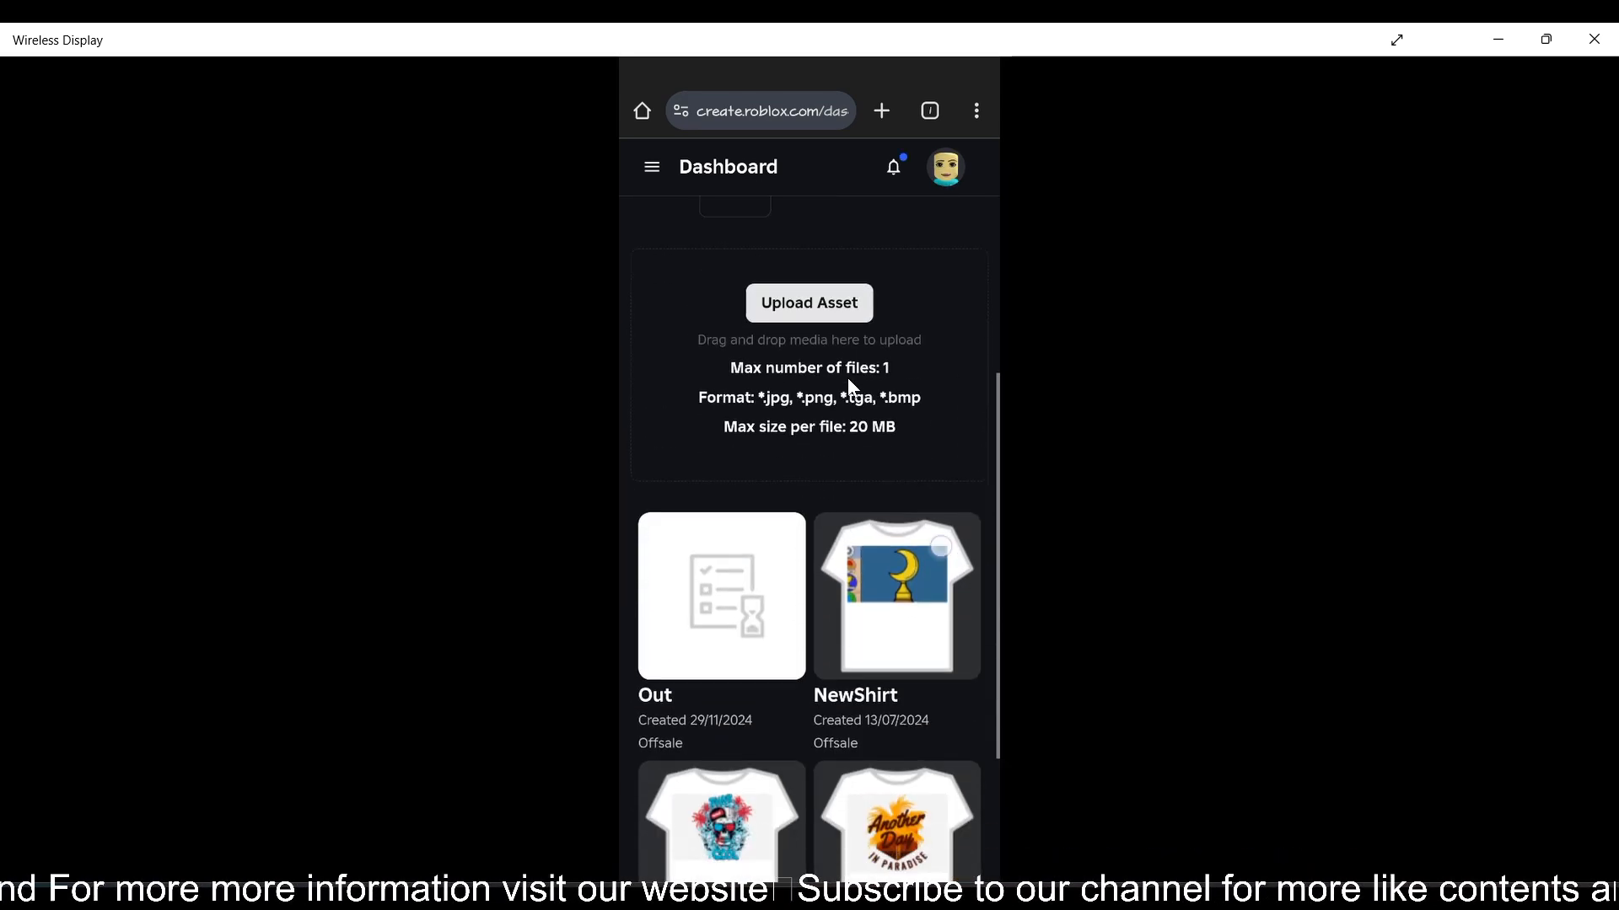
{"action": "scroll", "scroll_direction": "down", "scroll_amount": 3}
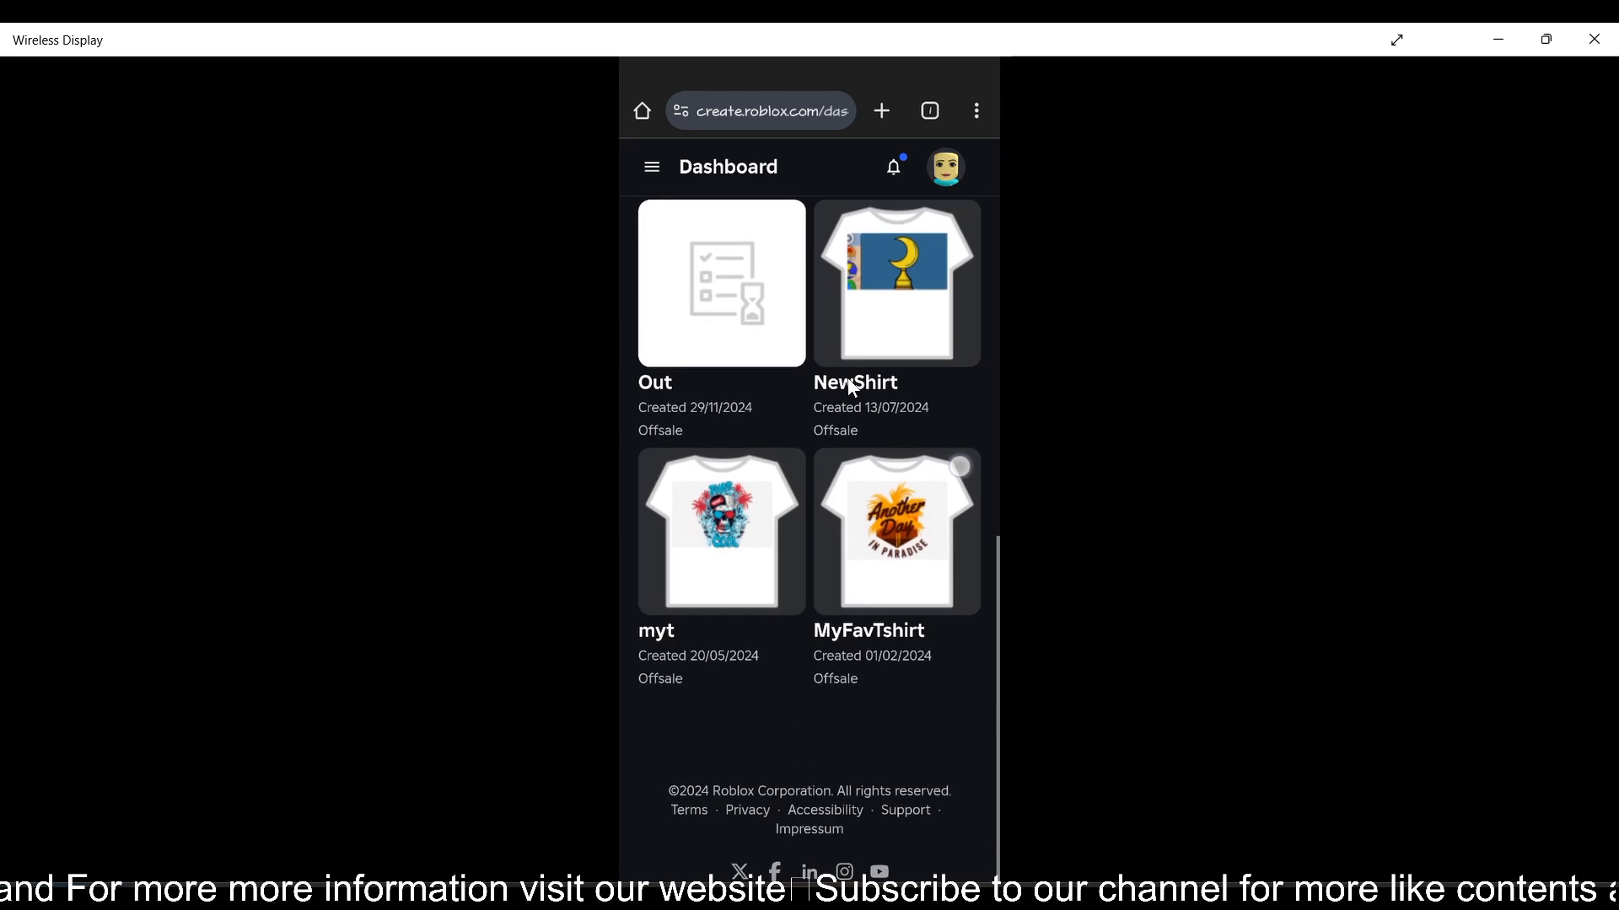